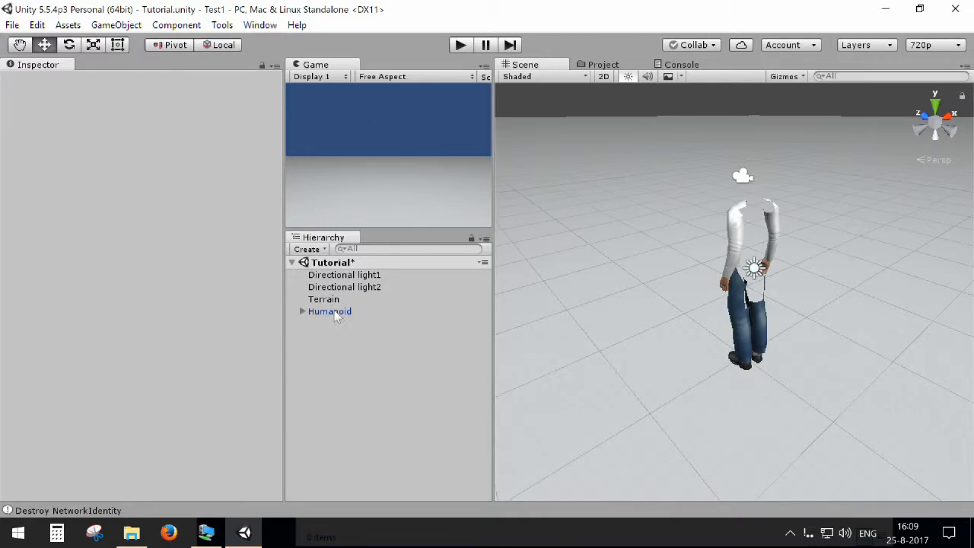
Select the Humanoid object in the Tutorial scene's Hierarchy
left_click(328, 310)
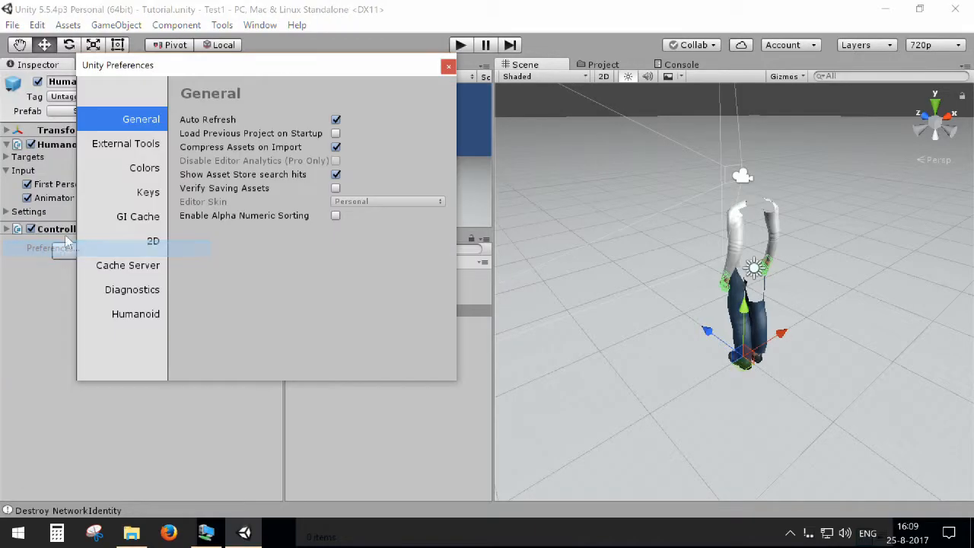
Set Humanoid Networking Support to Photon Networking in the Humanoid preferences and dismiss the window
left_click(135, 313)
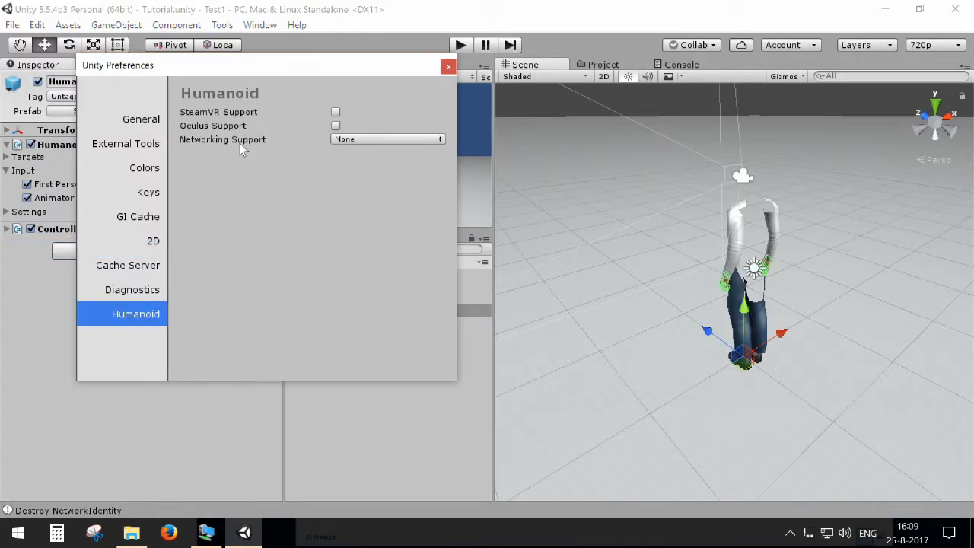
left_click(388, 138)
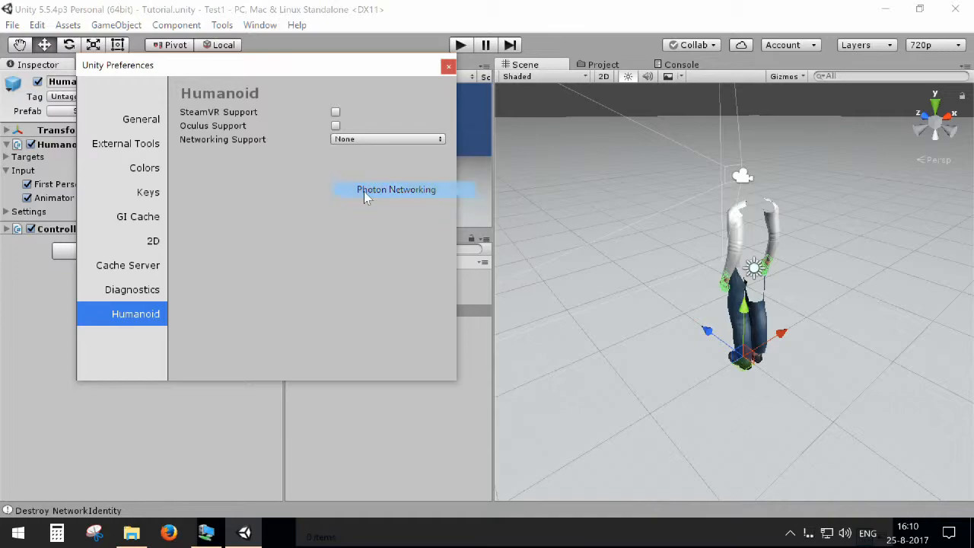
left_click(396, 188)
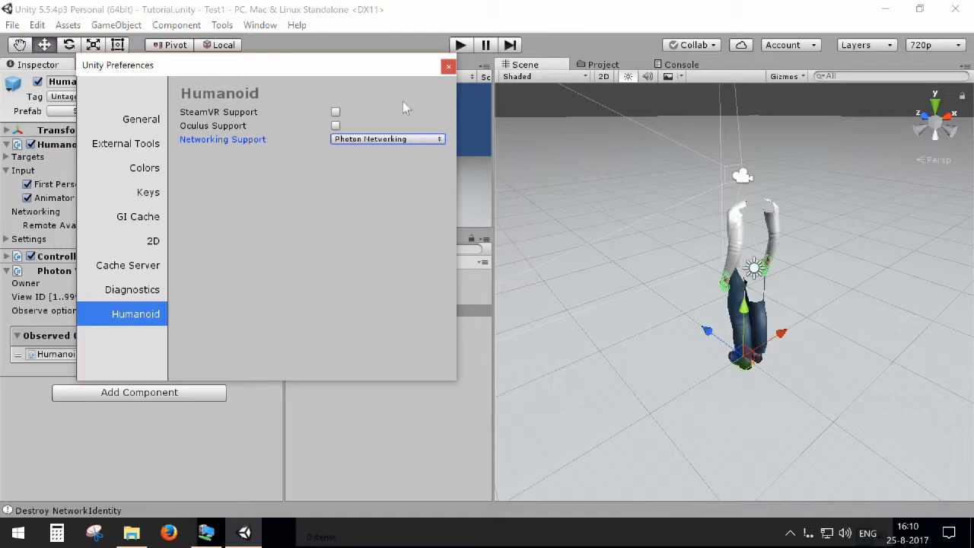
left_click(448, 67)
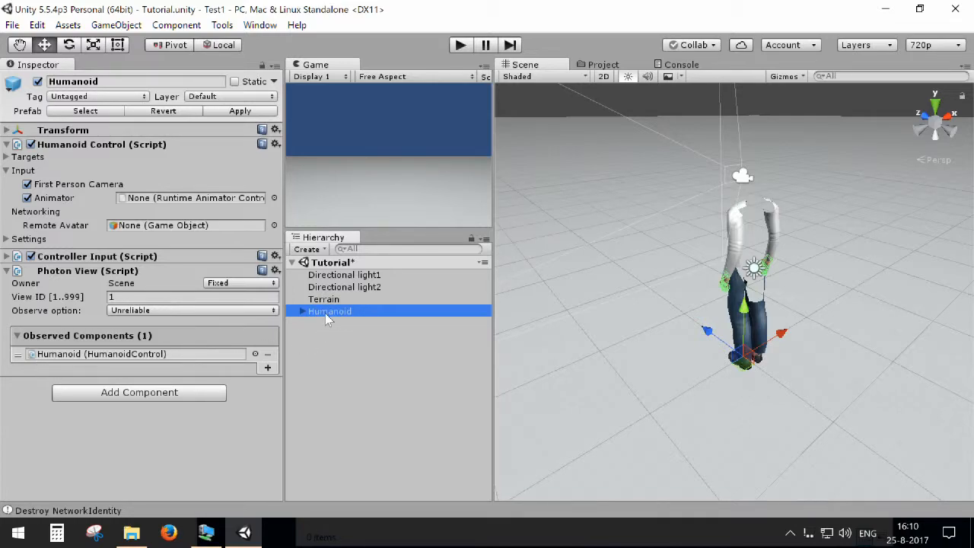
mouse_move(181, 277)
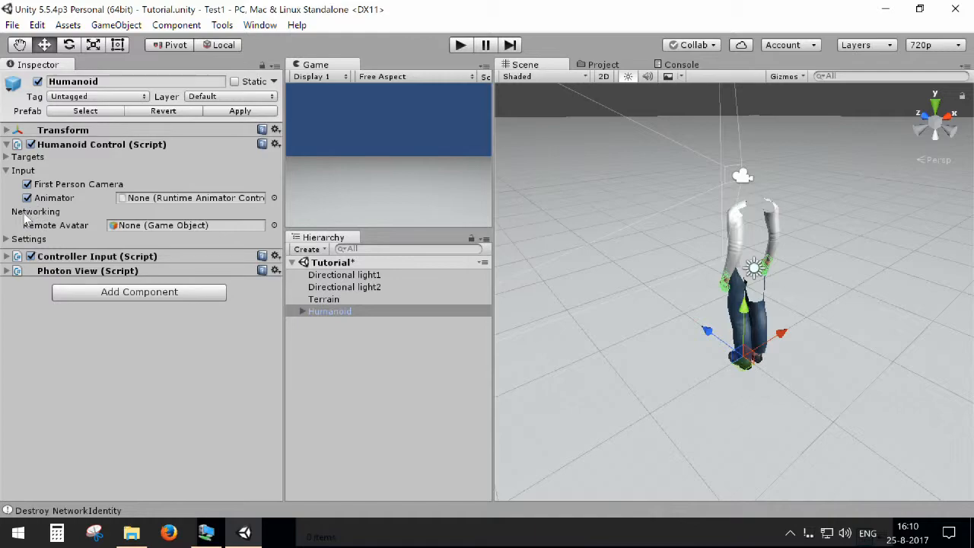
mouse_move(42, 231)
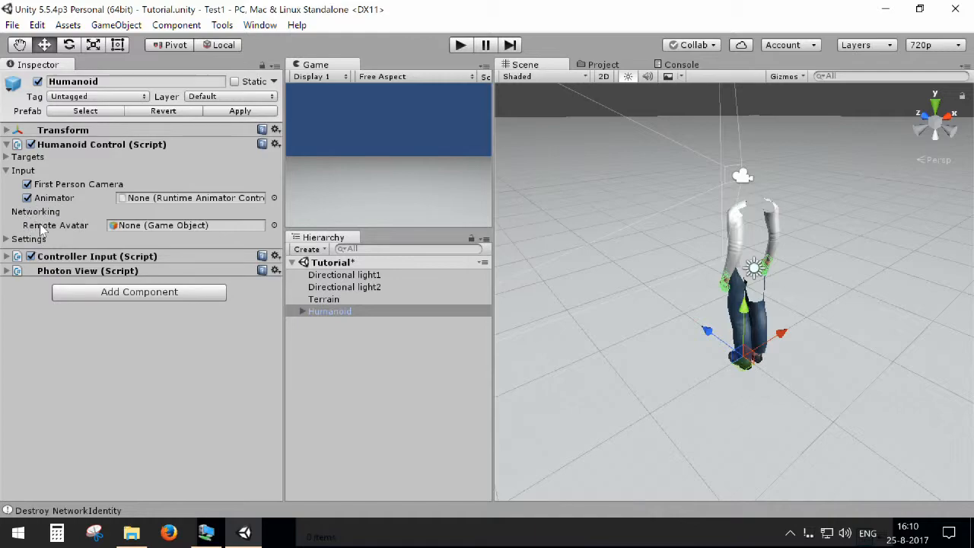
mouse_move(47, 235)
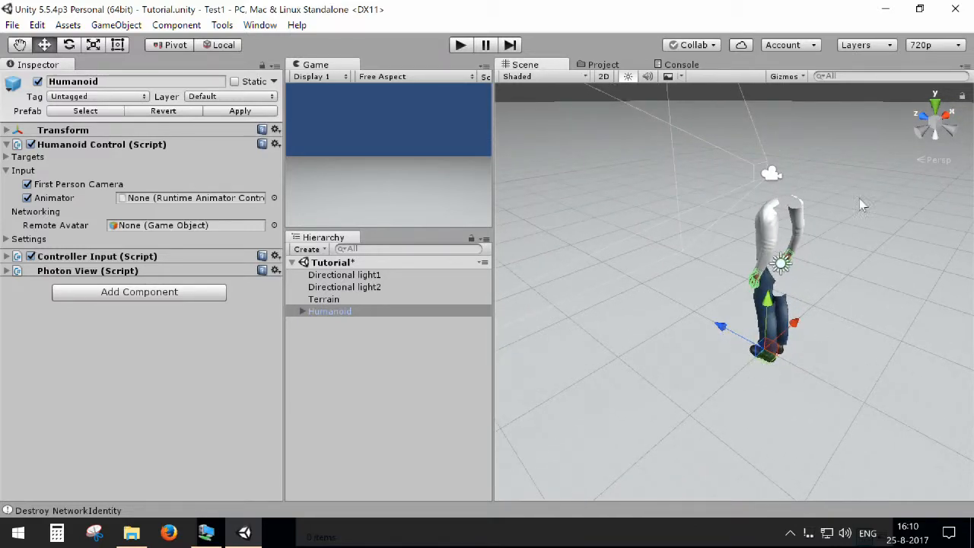
mouse_move(858, 181)
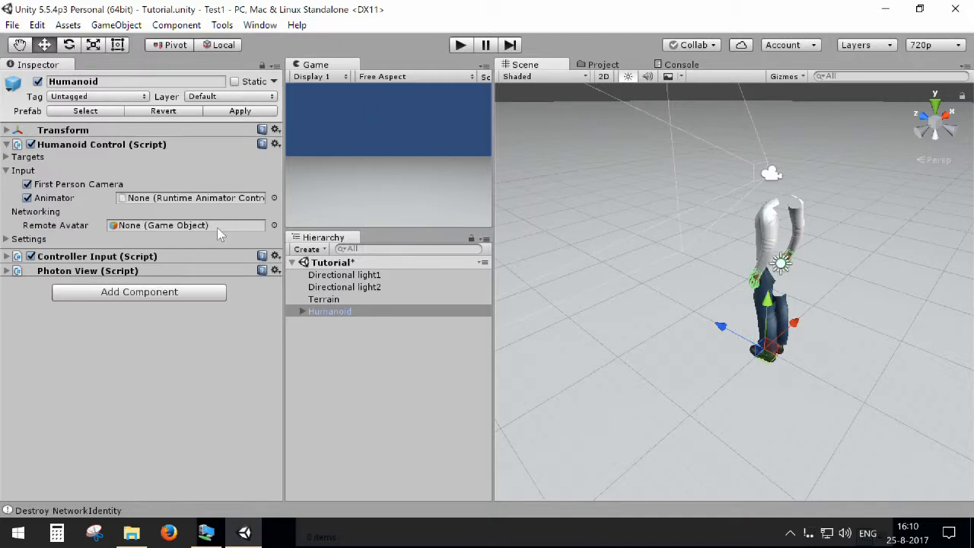
Target the Humanoid's empty Remote Avatar field in the Inspector
left_click(186, 225)
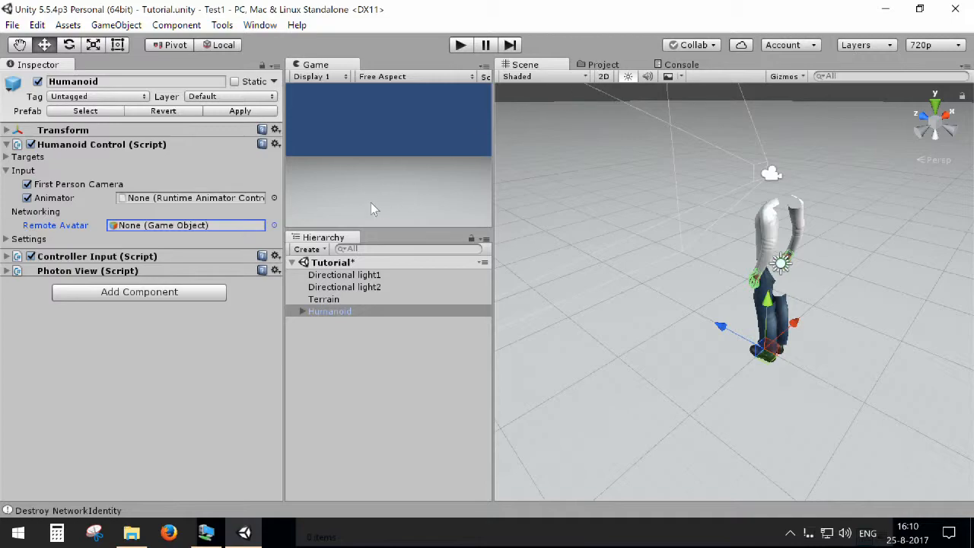
Assign Avatar_MakeHuman_medium_TP from Characters > MakeHuman_simpleRig as the Remote Avatar, then return to the scene
left_click(602, 64)
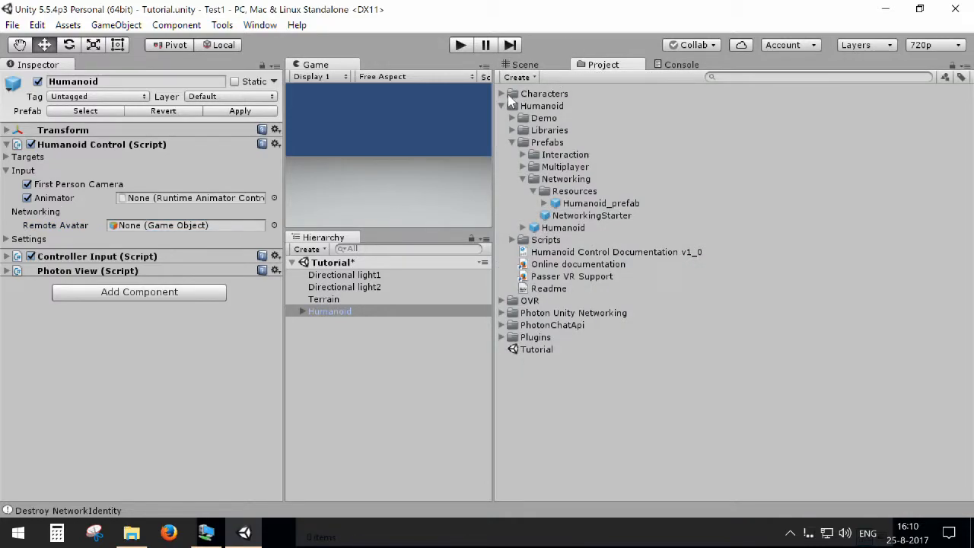
left_click(503, 94)
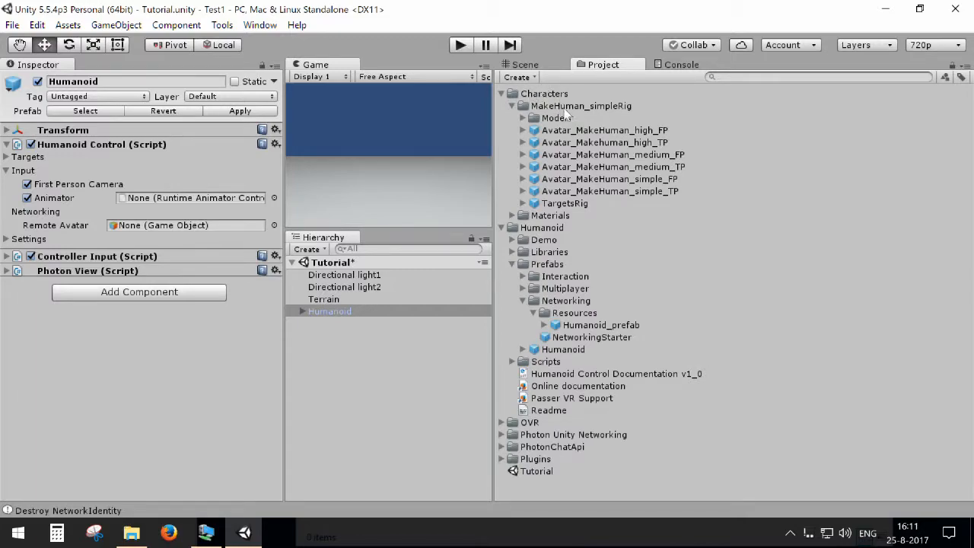
left_click(611, 155)
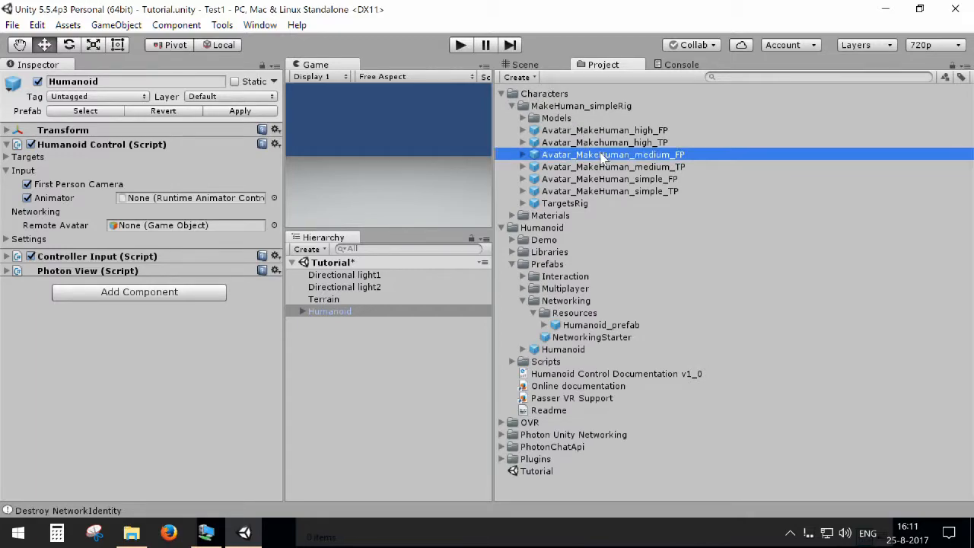
left_click(611, 165)
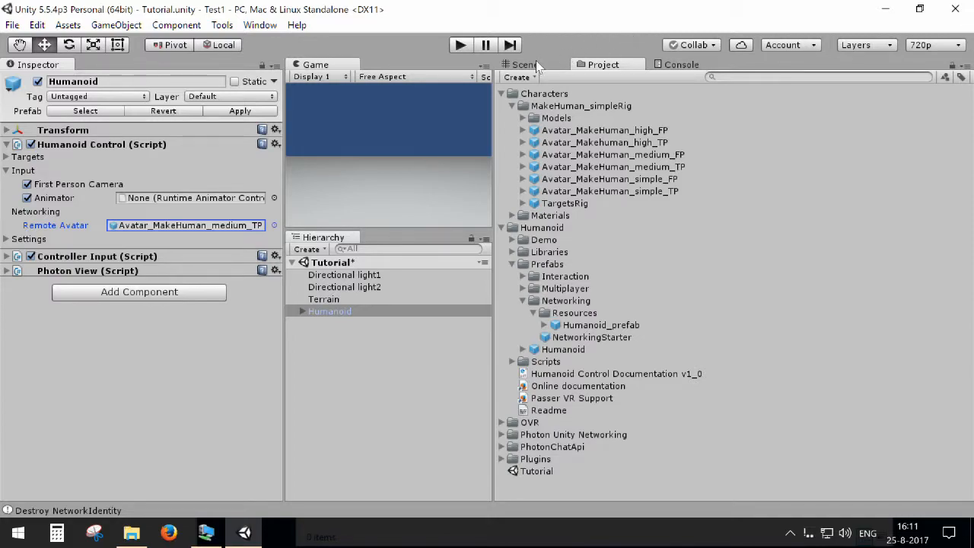
left_click(524, 64)
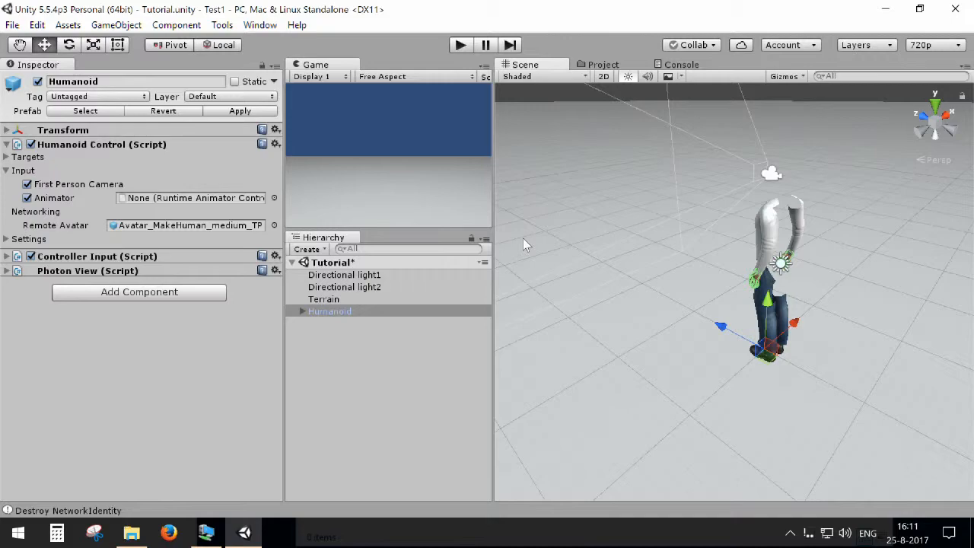
mouse_move(516, 240)
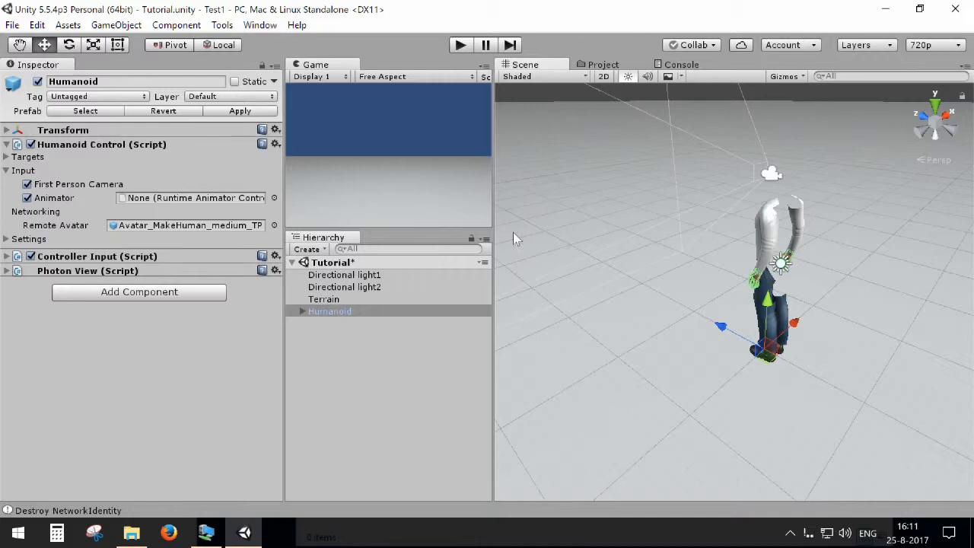
mouse_move(575, 92)
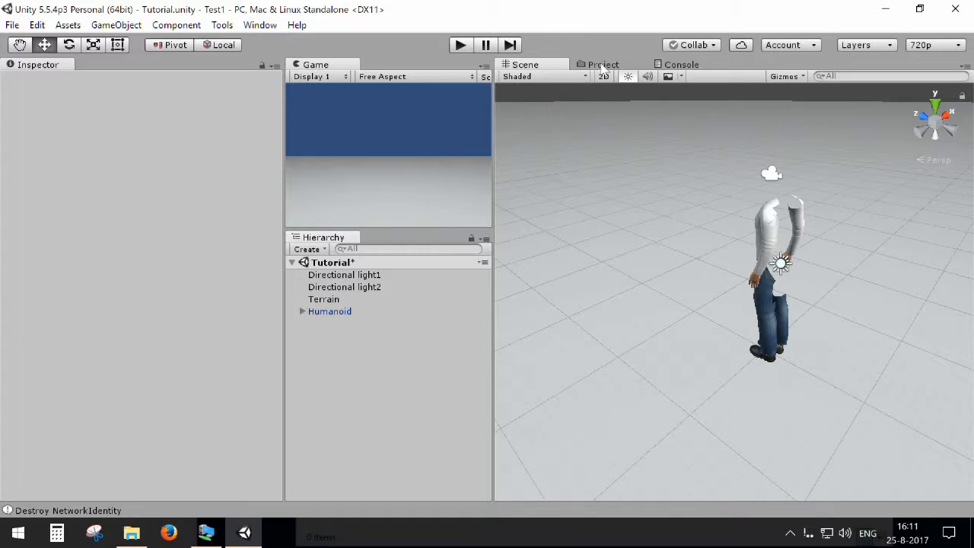
Drag the NetworkingStarter prefab from Humanoid > Prefabs > Networking into the Tutorial scene
left_click(603, 64)
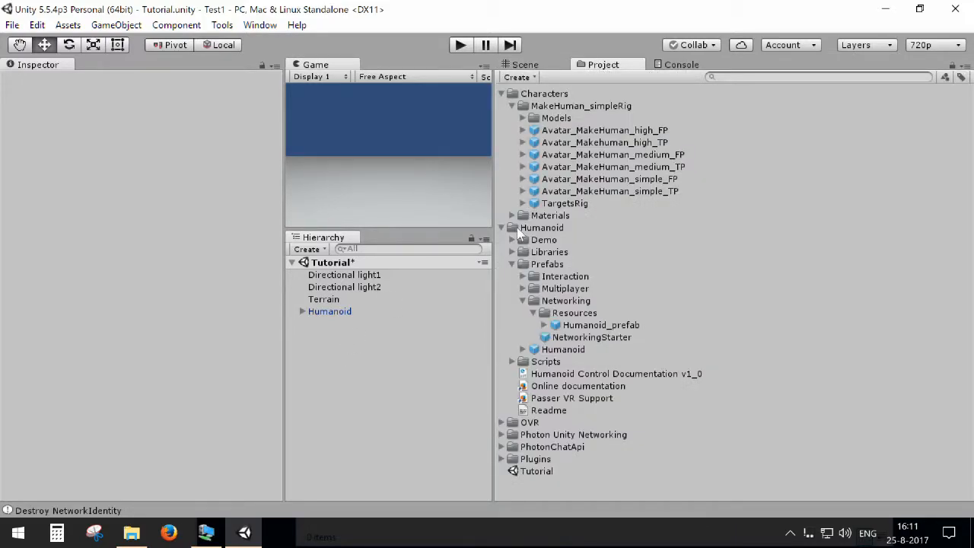
left_click(502, 94)
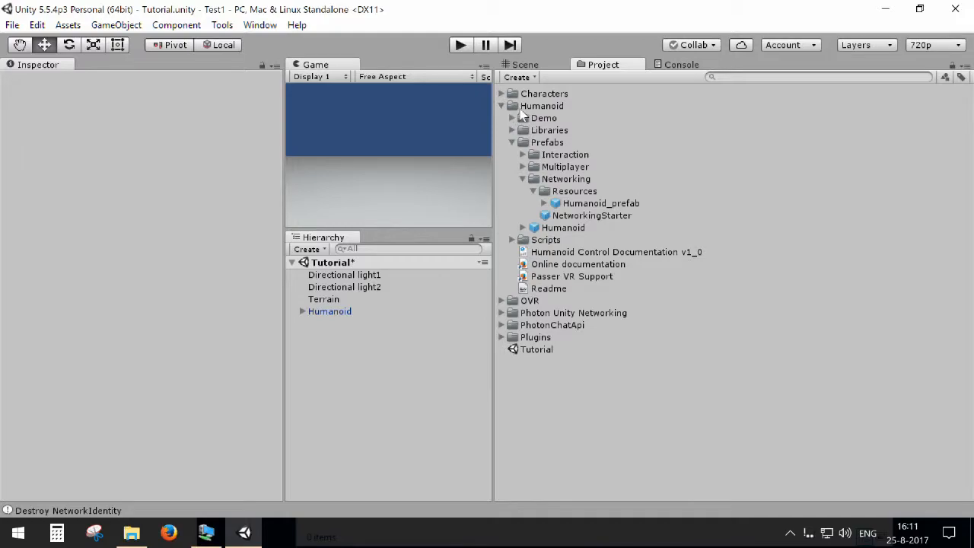
left_click(548, 143)
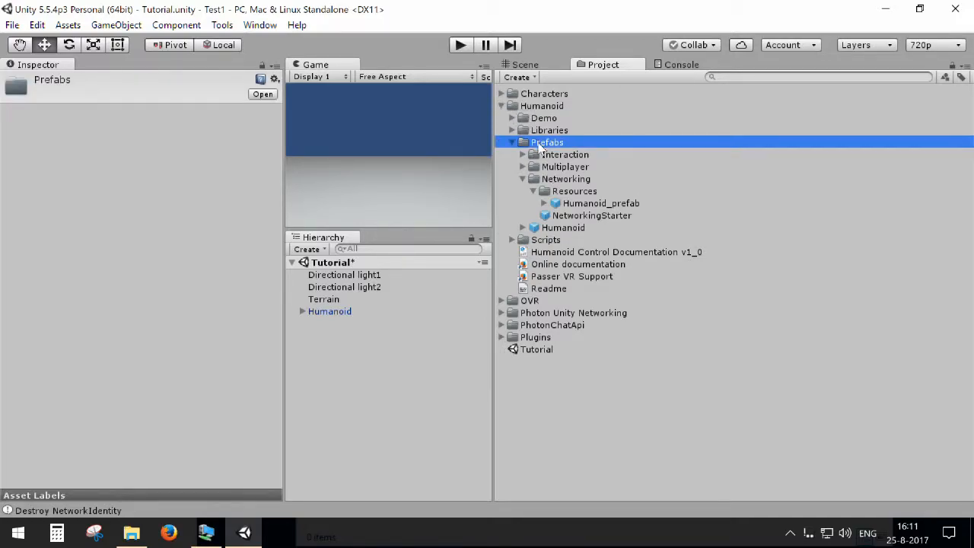
left_click(566, 178)
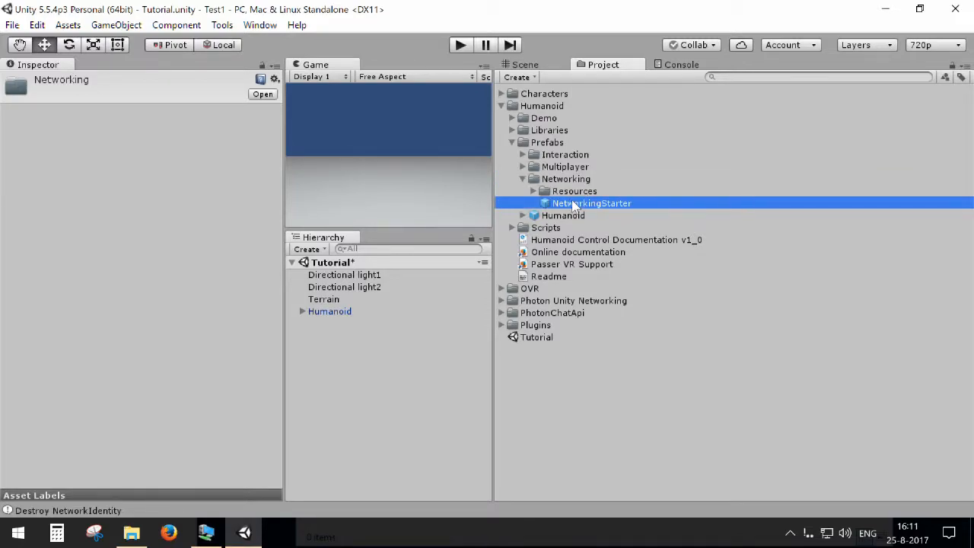
left_click_drag(590, 203, 347, 323)
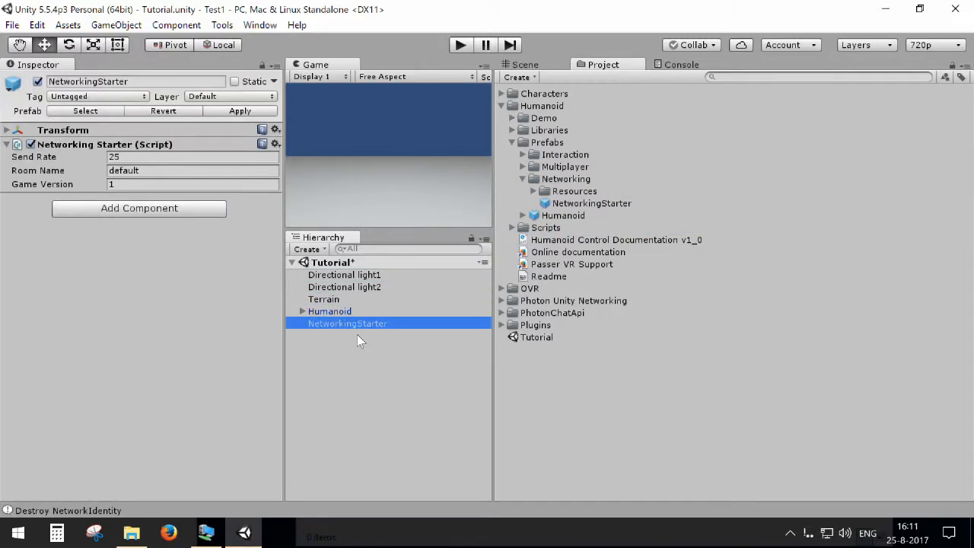
mouse_move(357, 353)
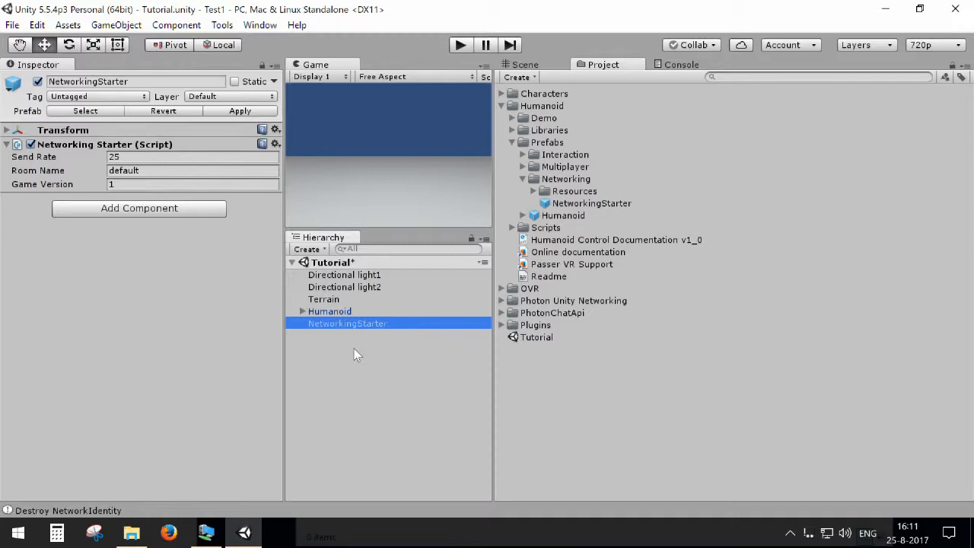
mouse_move(204, 318)
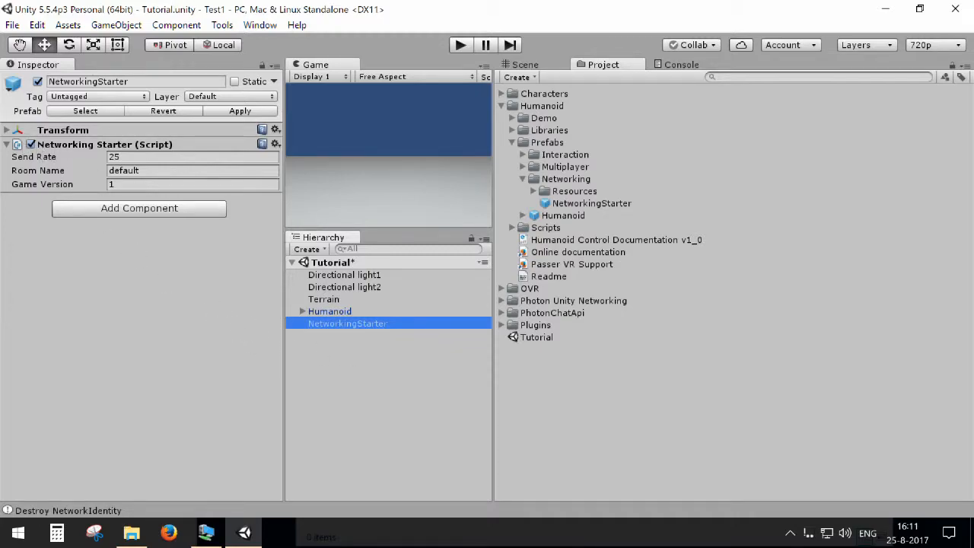
Play-test the scene so the humanoid clone spawns, then stop and bring up the File menu
left_click(192, 157)
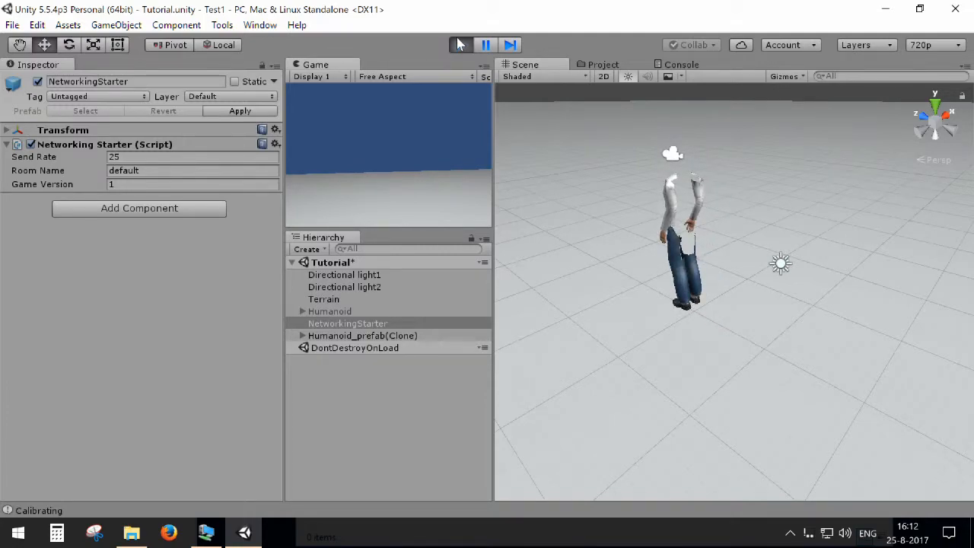
left_click(459, 45)
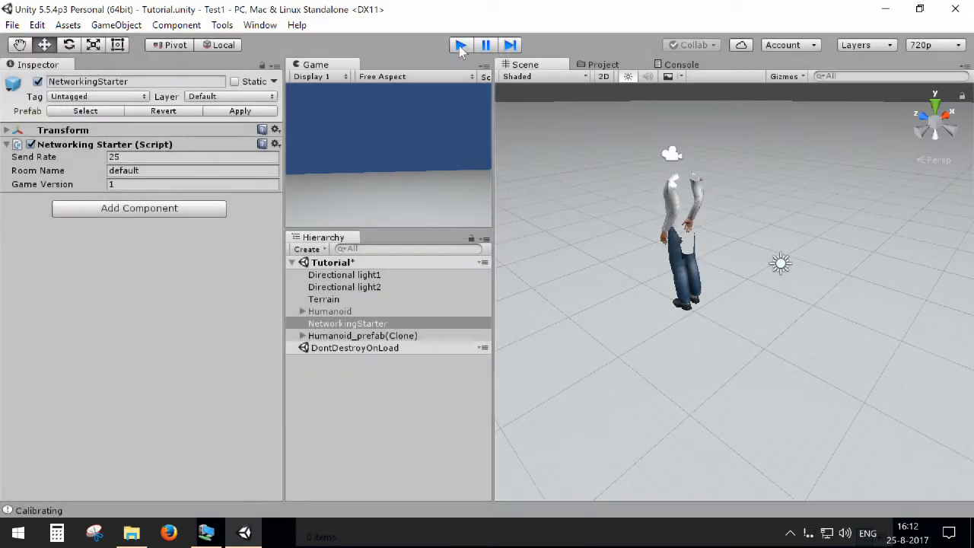
left_click(460, 44)
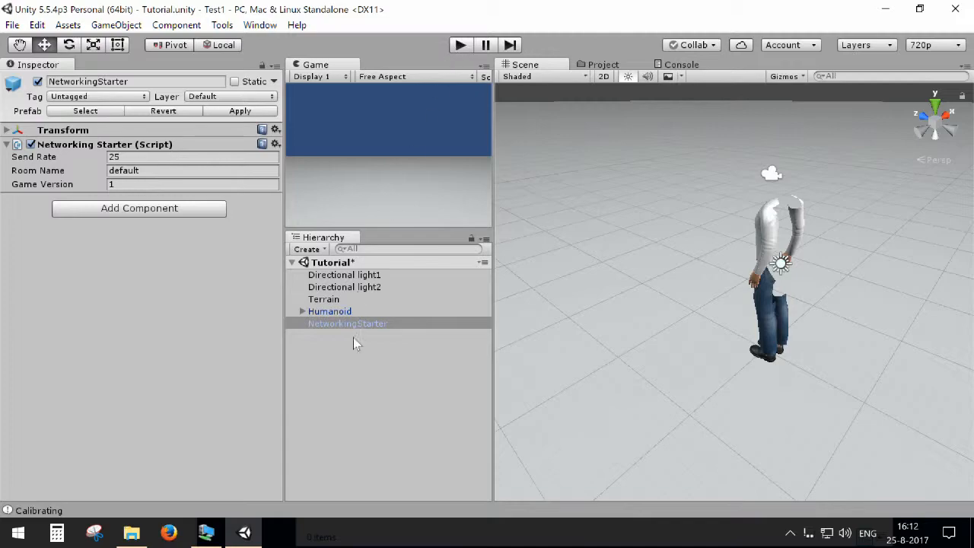
left_click(12, 25)
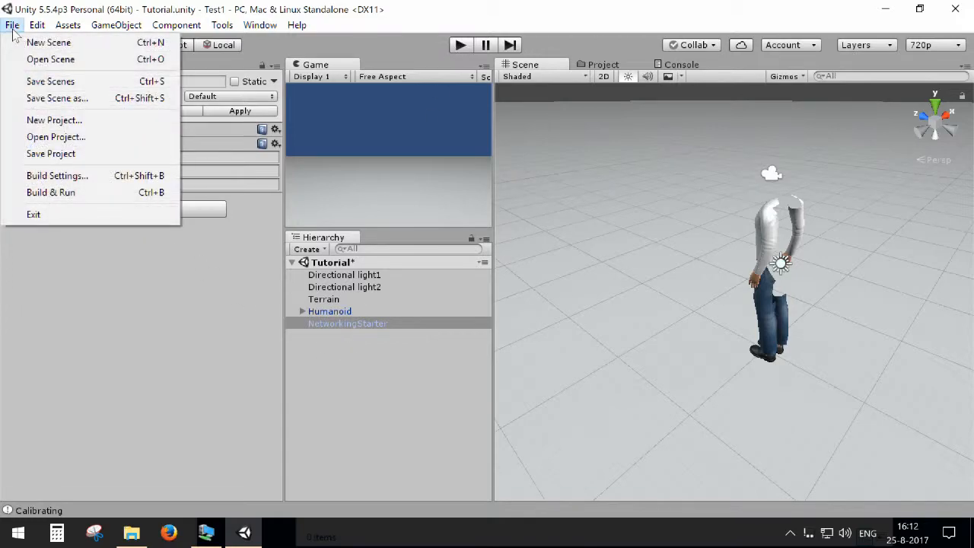
Build the Tutorial scene as a Windows standalone player into TestBuilds via Build Settings
left_click(58, 176)
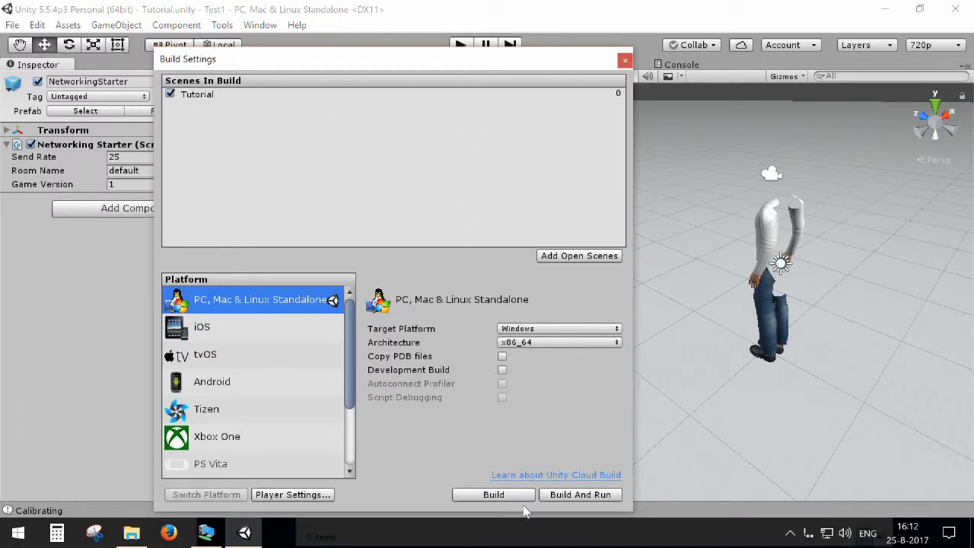
left_click(493, 493)
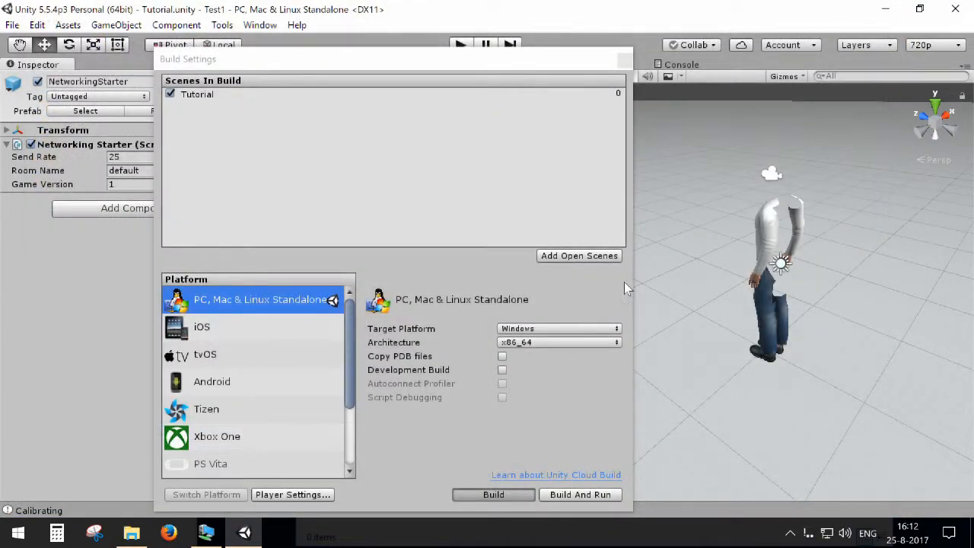
left_click(493, 493)
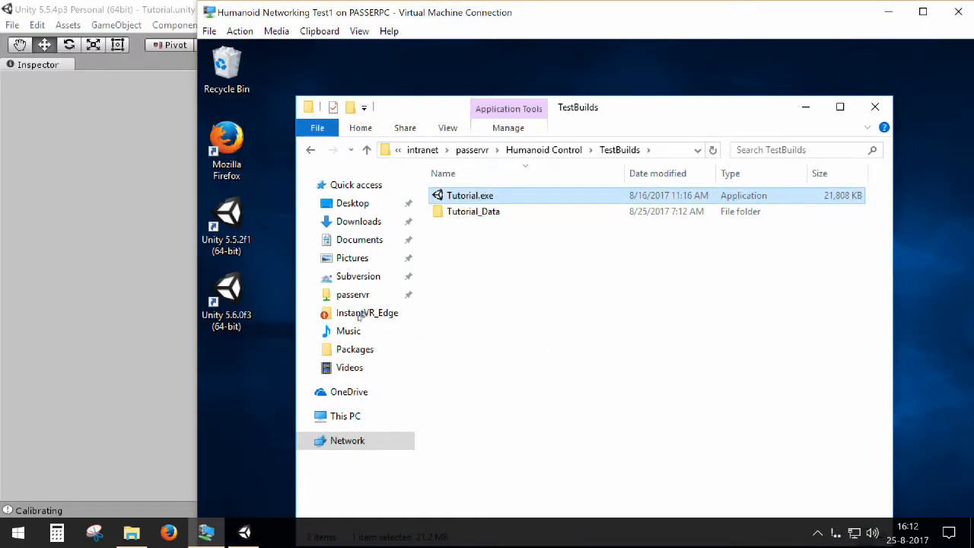
Launch Tutorial.exe on the virtual machine with the default configuration and check the humanoid appears
double_click(469, 195)
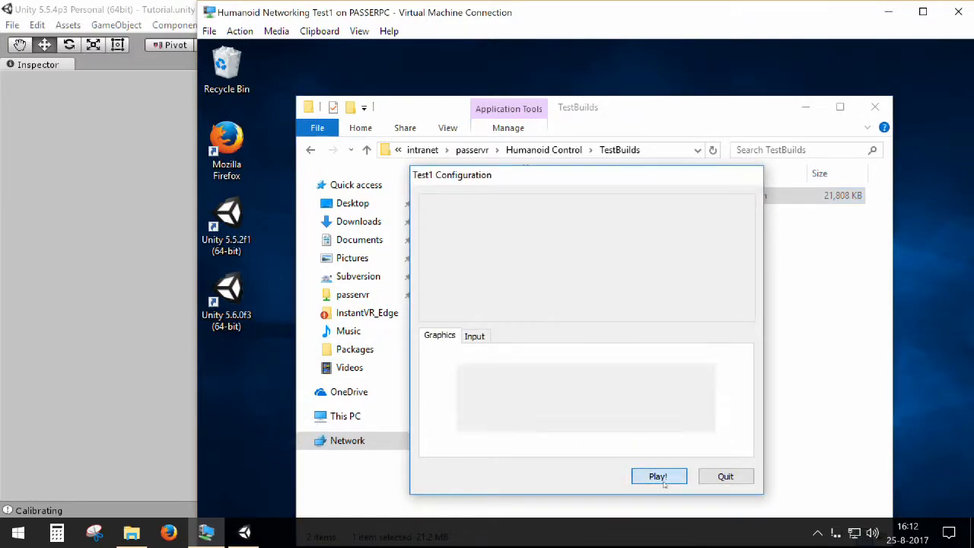
left_click(657, 475)
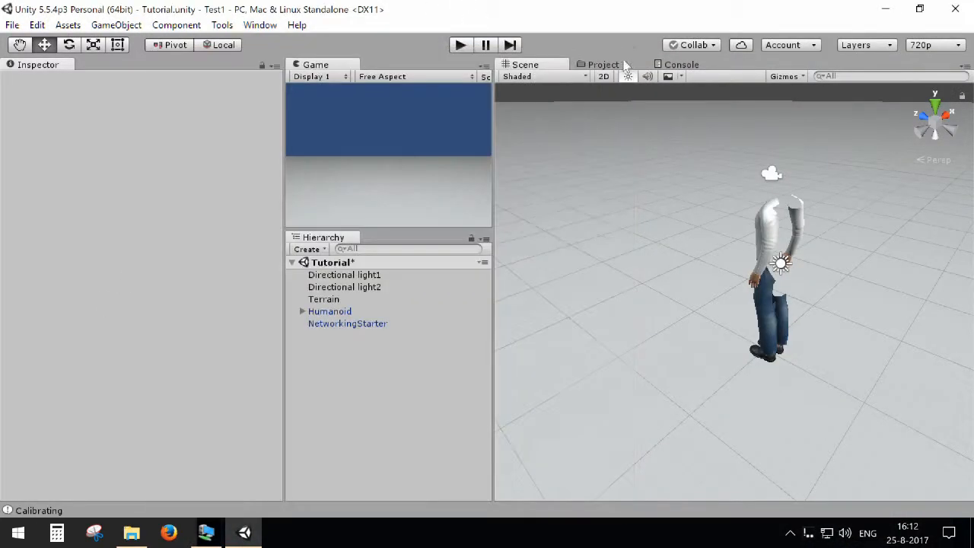
left_click(486, 44)
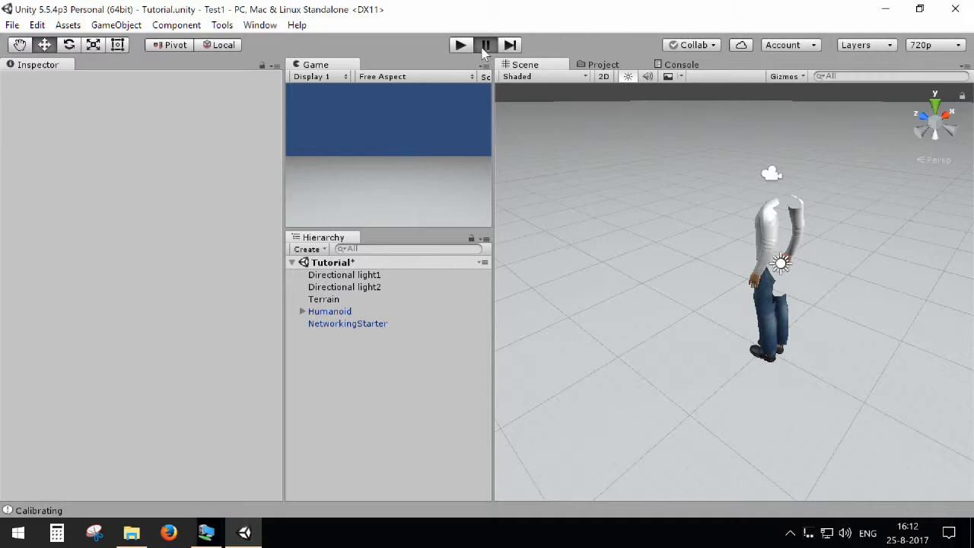
left_click(459, 44)
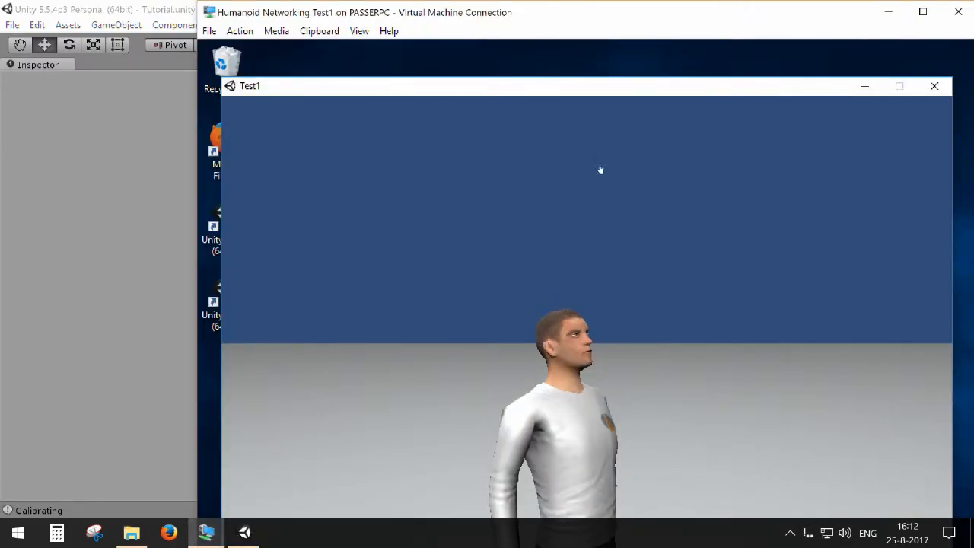
mouse_move(502, 29)
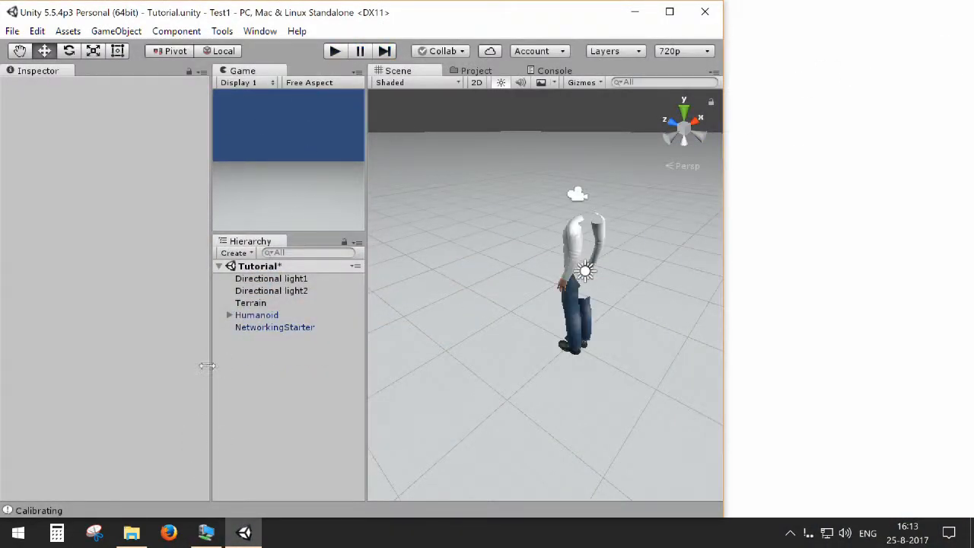
Select the Humanoid again, maximize the Unity editor and bring up the Edit menu
left_click(255, 314)
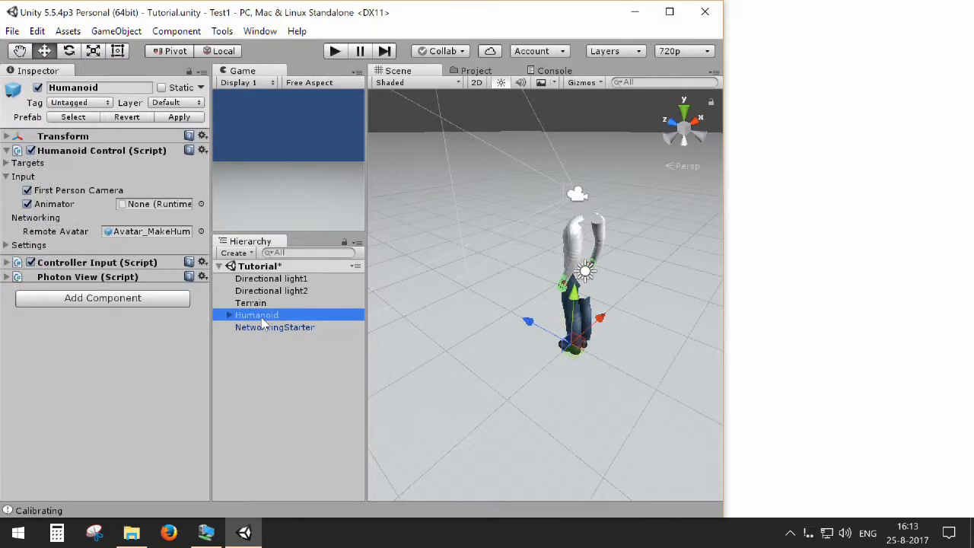
mouse_move(703, 13)
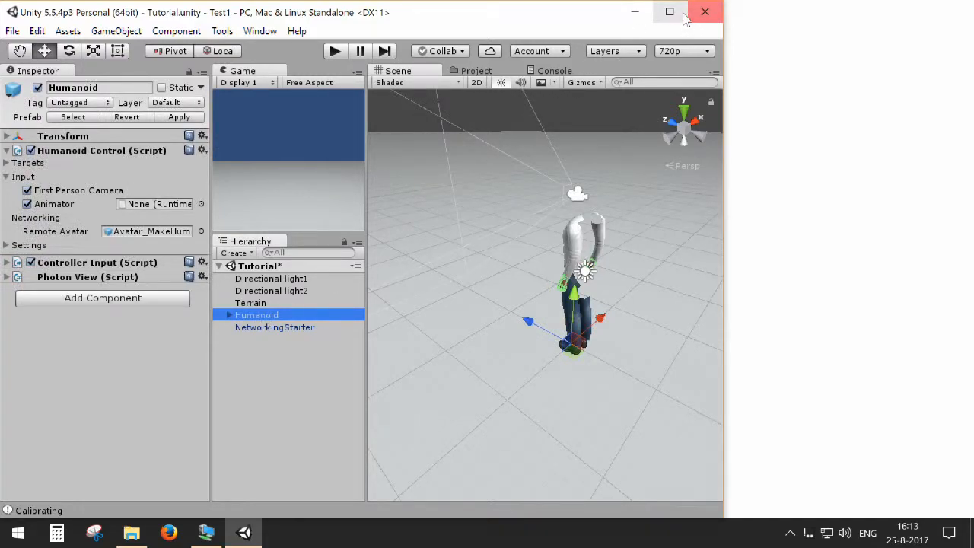
left_click(670, 12)
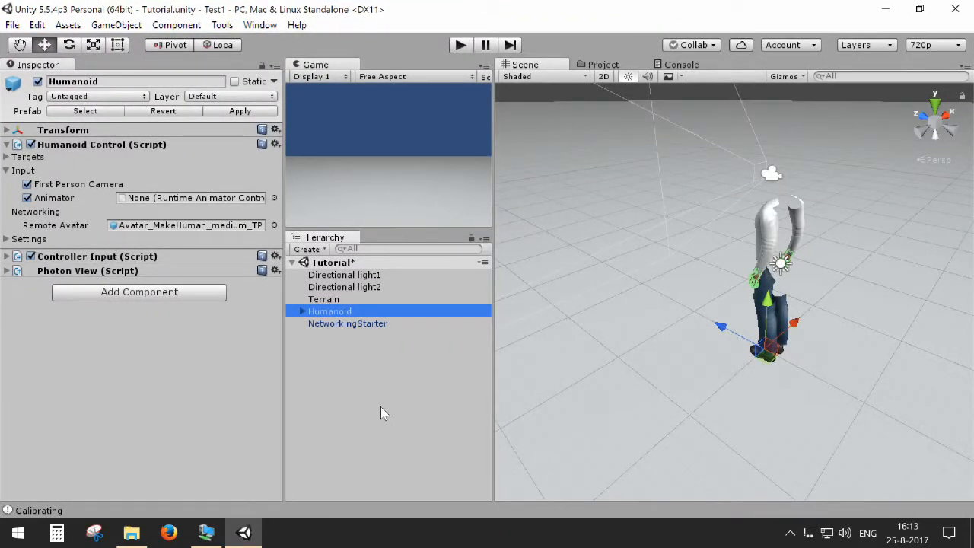
left_click(37, 24)
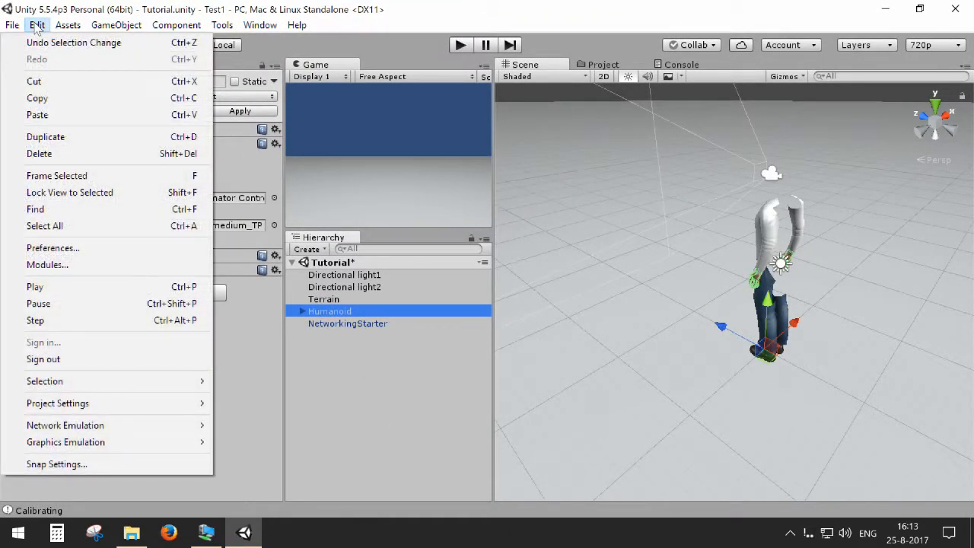
Switch Humanoid Networking Support from Photon to Unity Networking in Preferences and close the window
left_click(51, 246)
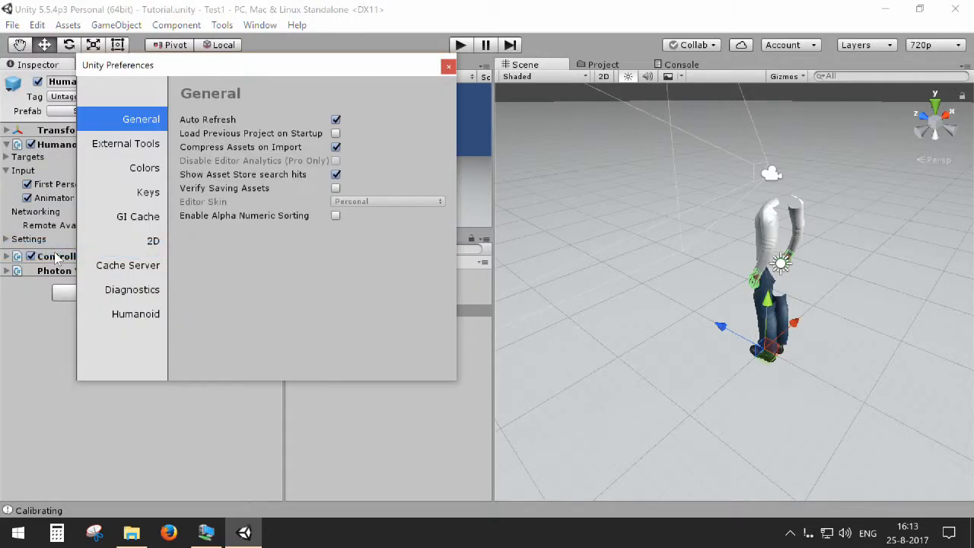
left_click(135, 313)
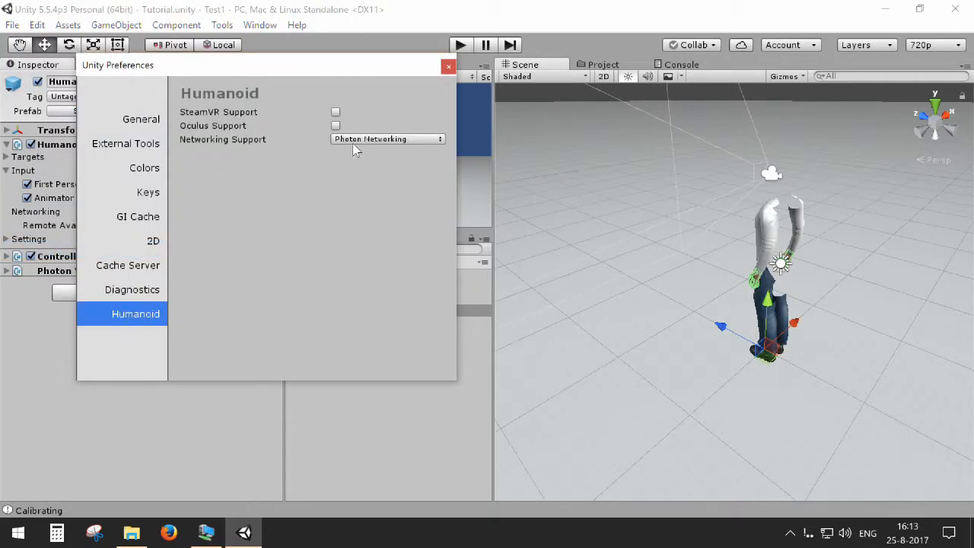
left_click(386, 138)
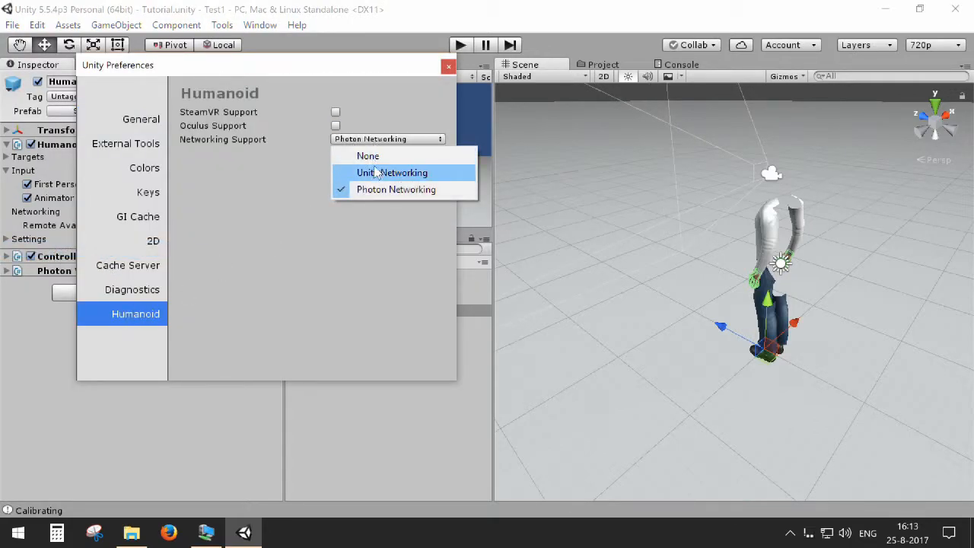
left_click(392, 174)
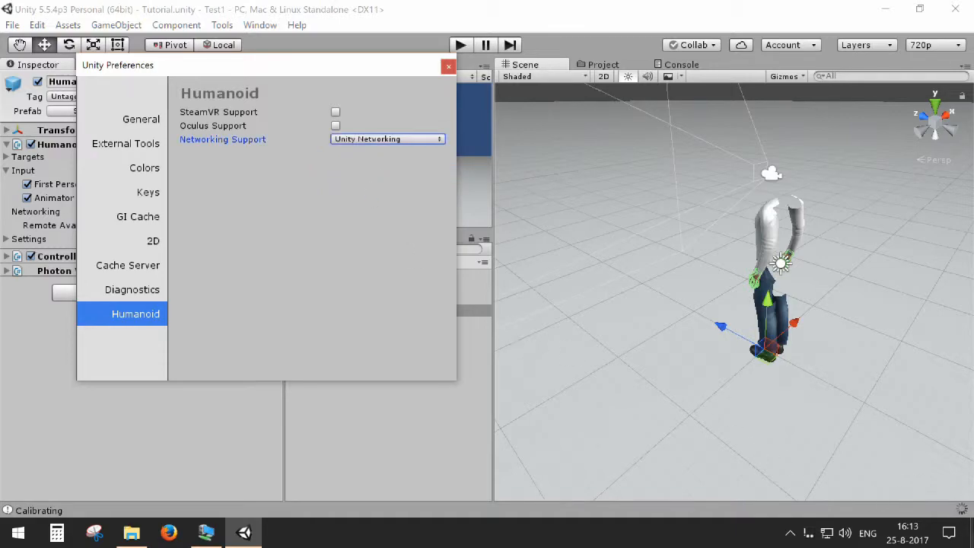
mouse_move(337, 420)
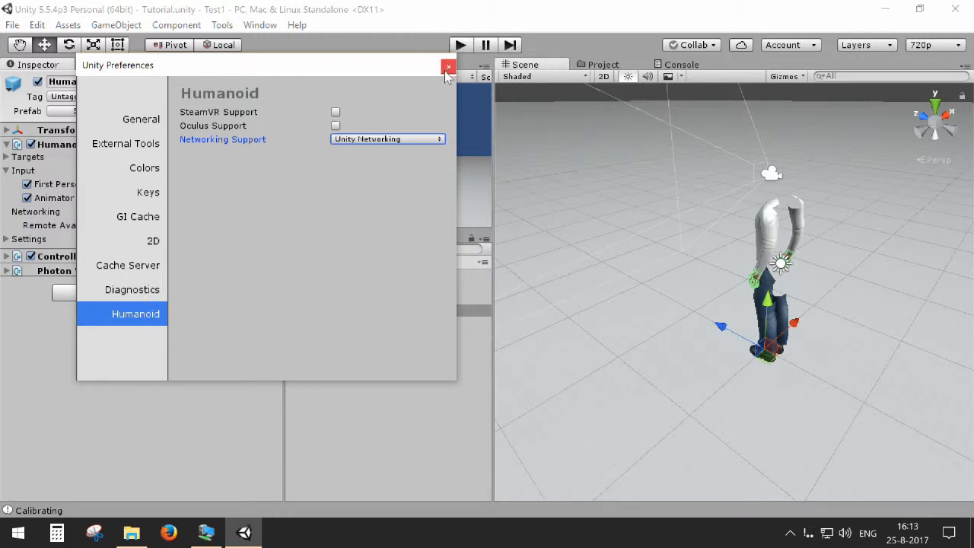
left_click(447, 66)
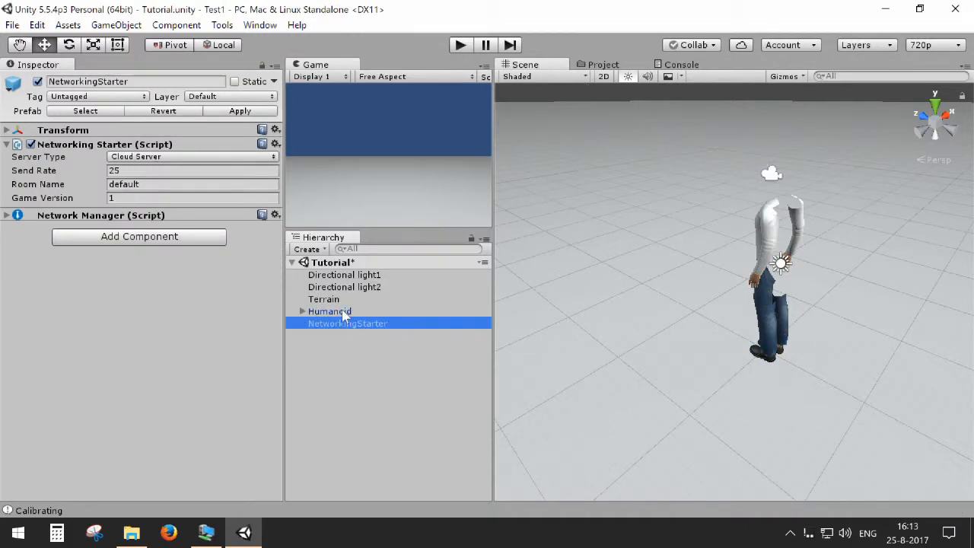
Check the Humanoid's Network Identity, expand NetworkingStarter's Network Manager and locate its Player Prefab Humanoid_prefab in the project
left_click(329, 311)
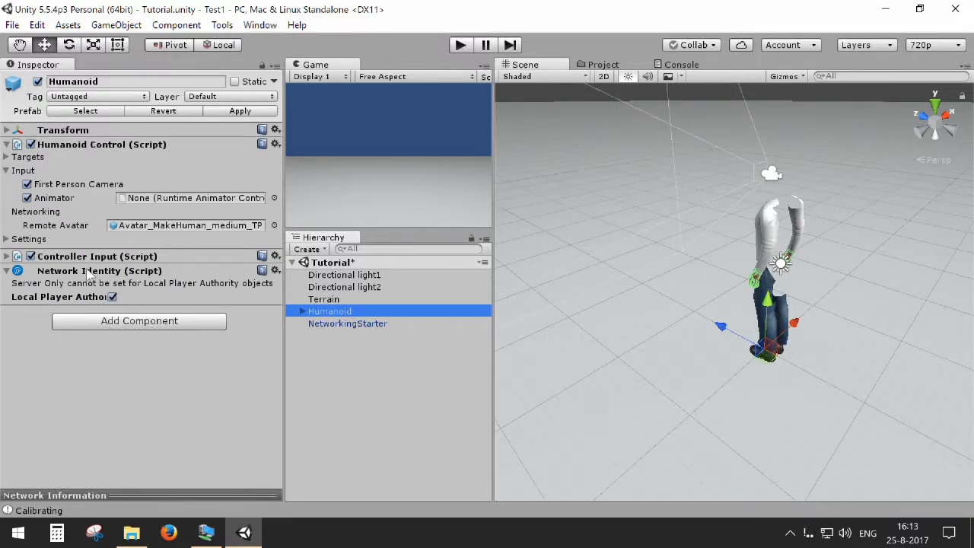
mouse_move(137, 292)
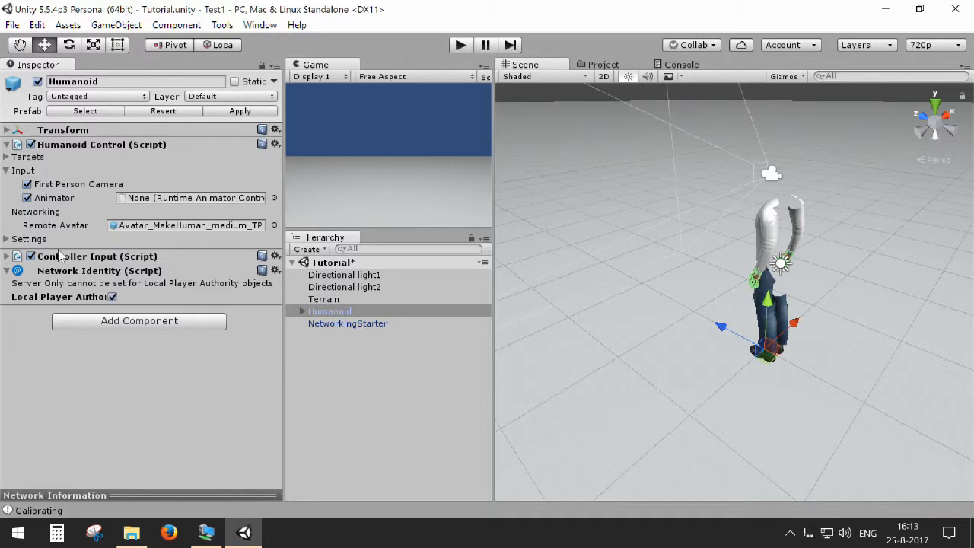
left_click(347, 322)
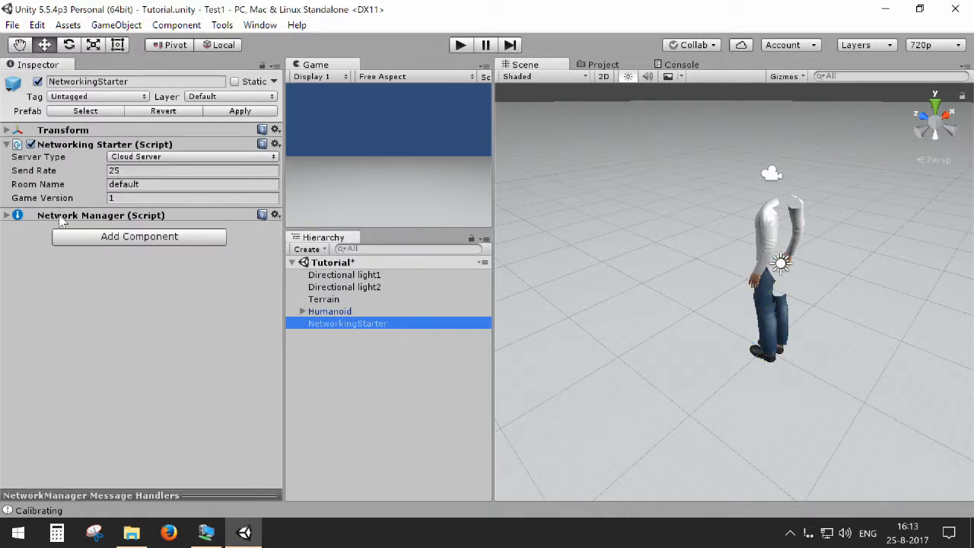
mouse_move(95, 228)
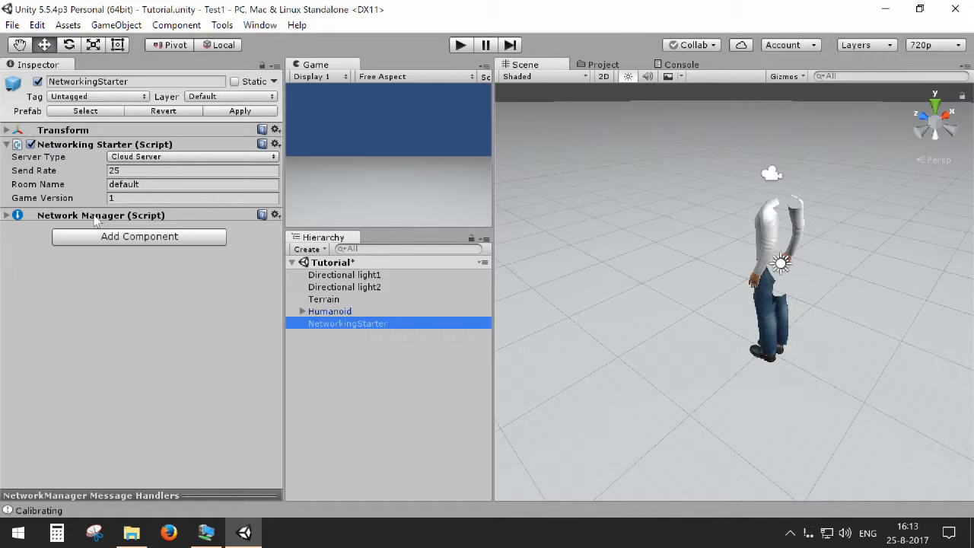
left_click(6, 216)
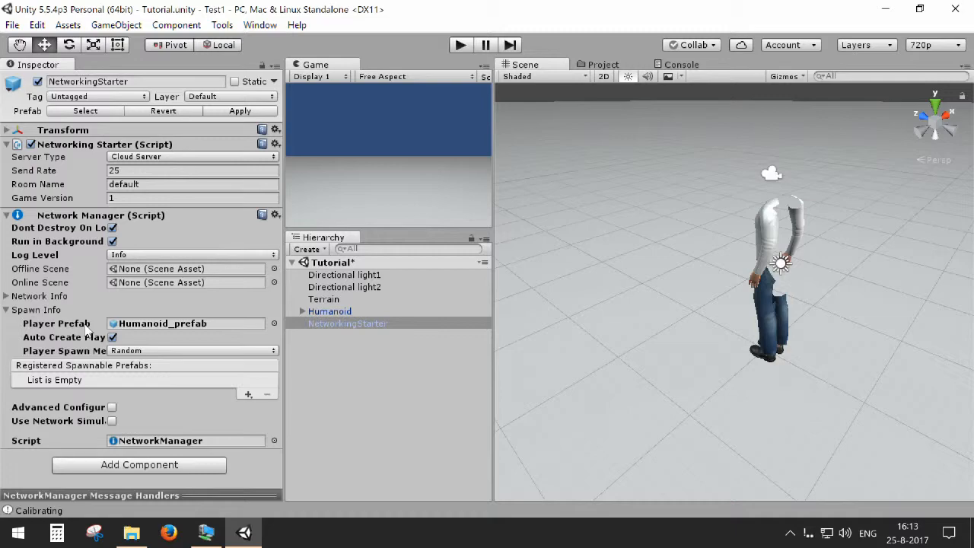
mouse_move(91, 329)
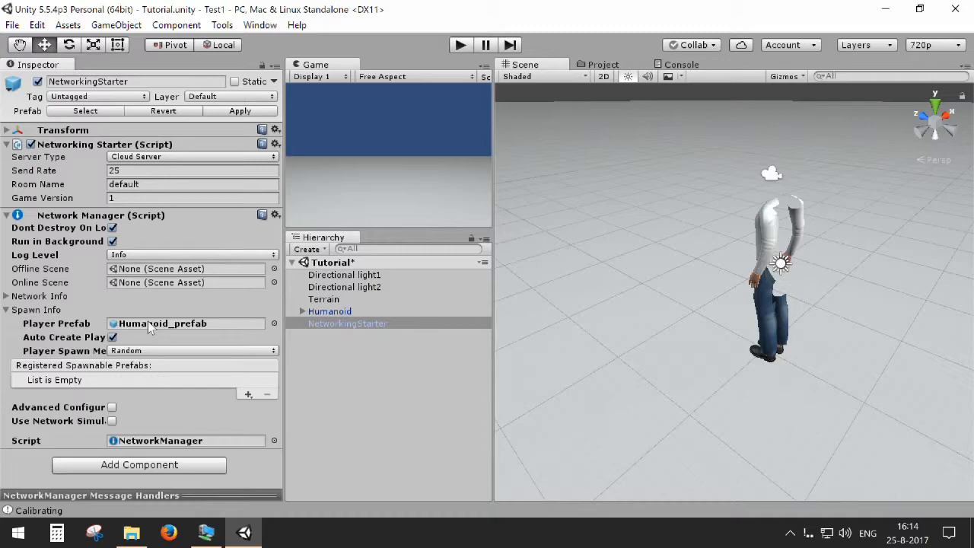
left_click(186, 323)
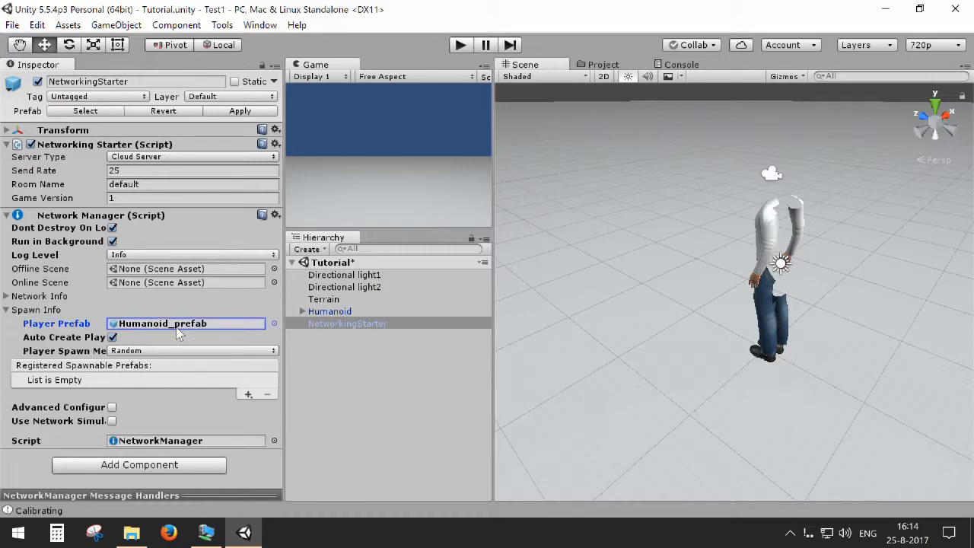
left_click(602, 64)
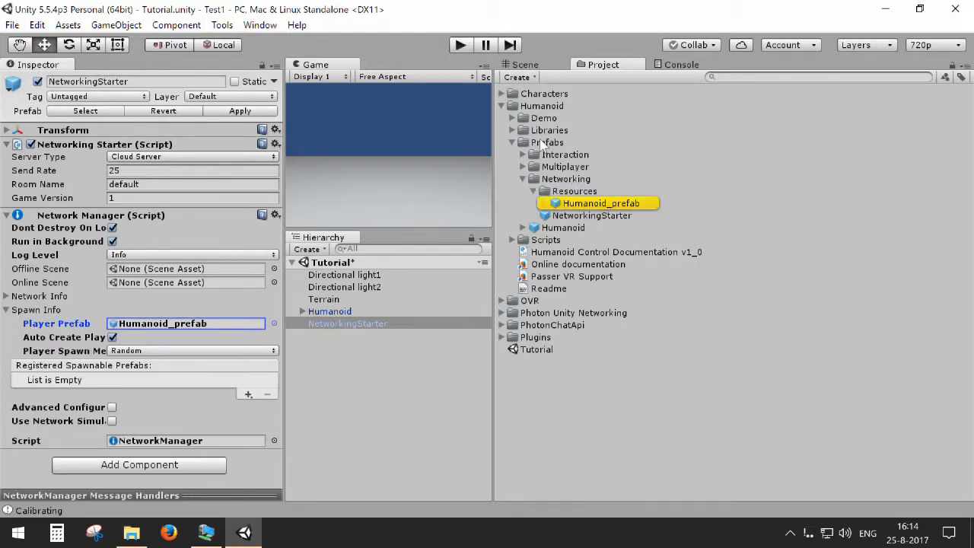
Inspect the Humanoid_prefab in the Prefabs folder and the Humanoid object in the scene
left_click(548, 143)
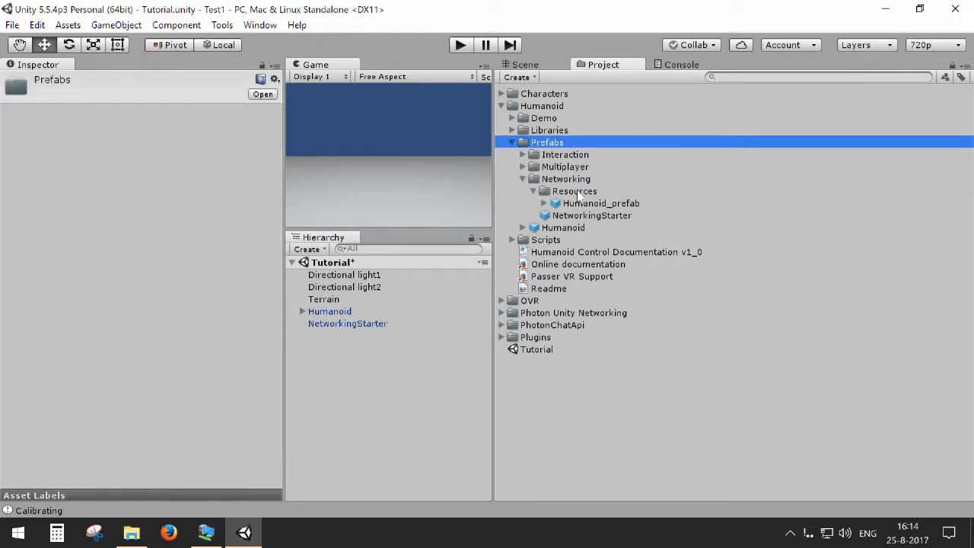
left_click(600, 202)
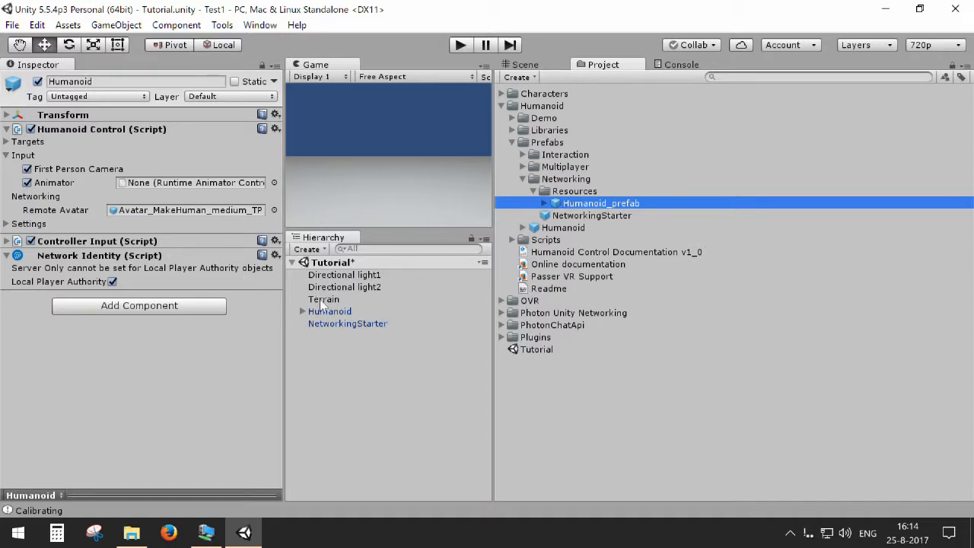
left_click(328, 310)
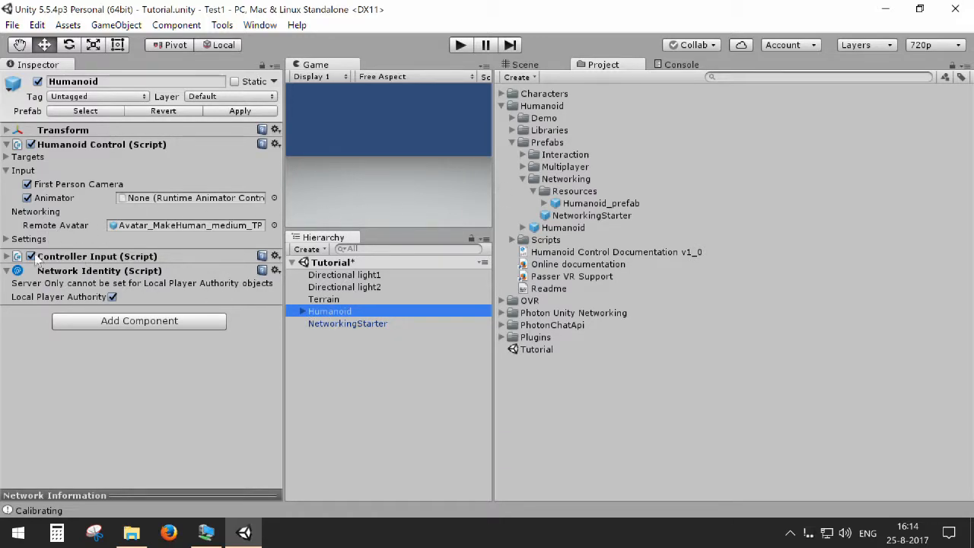
left_click(6, 239)
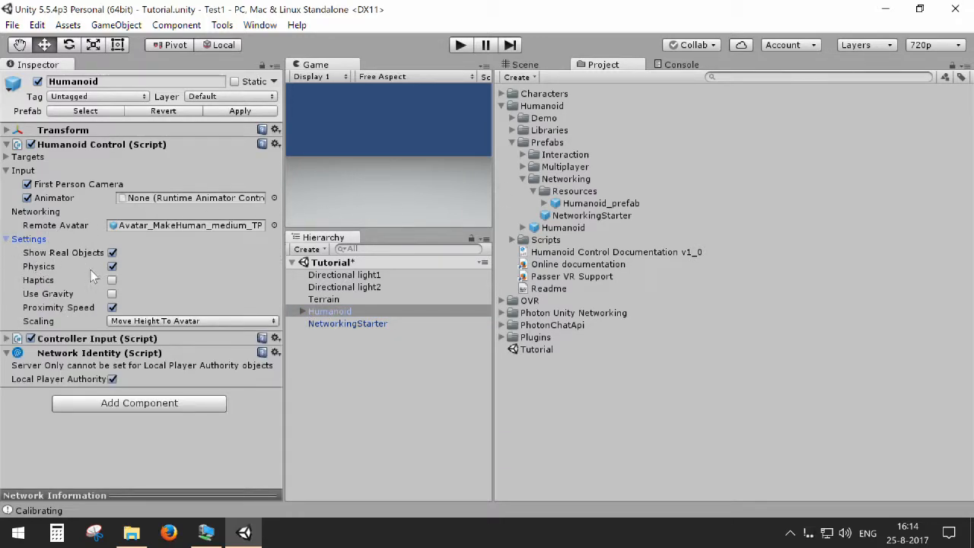
left_click(113, 267)
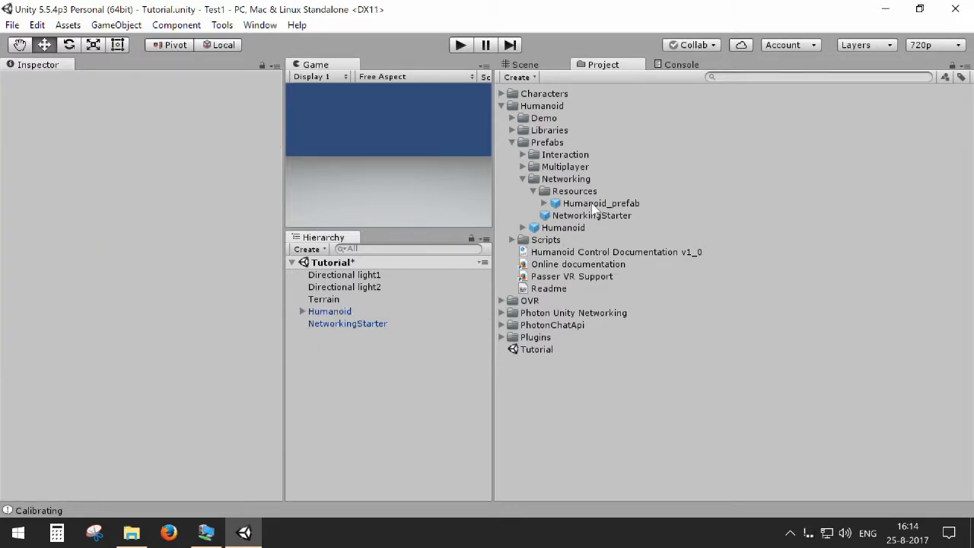
left_click(600, 203)
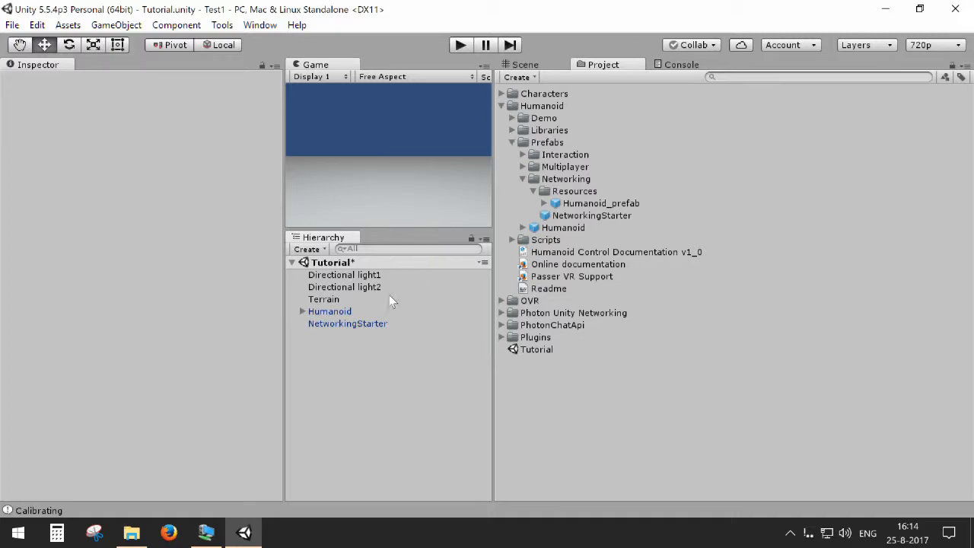
Select NetworkingStarter to show its Networking Starter and Network Manager components
left_click(347, 323)
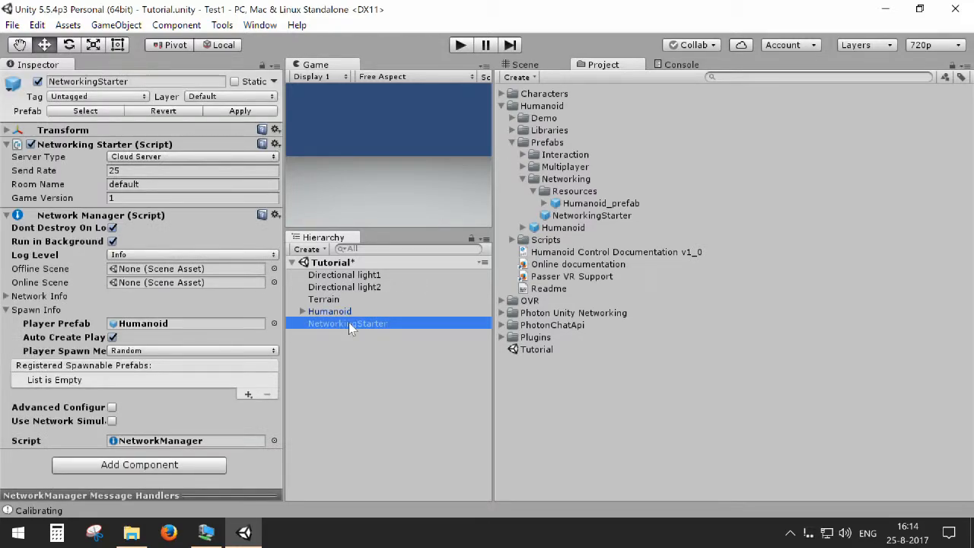
Collapse Network Manager and switch NetworkingStarter's Server Type to Own Server
left_click(6, 214)
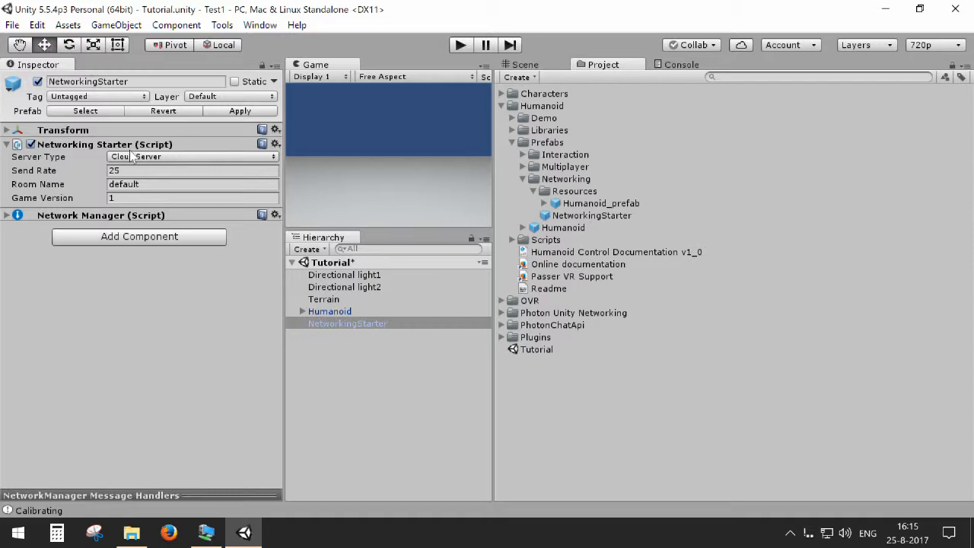
left_click(190, 155)
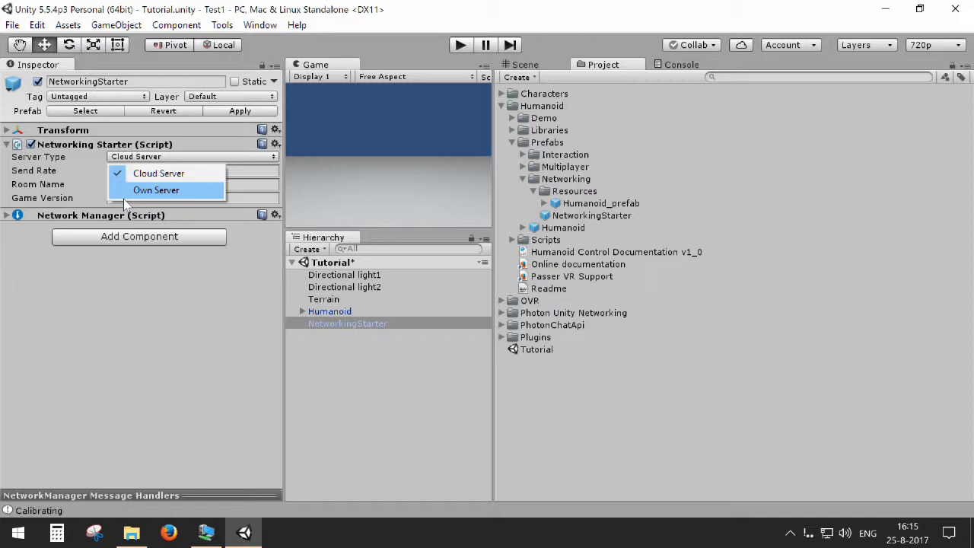
left_click(156, 189)
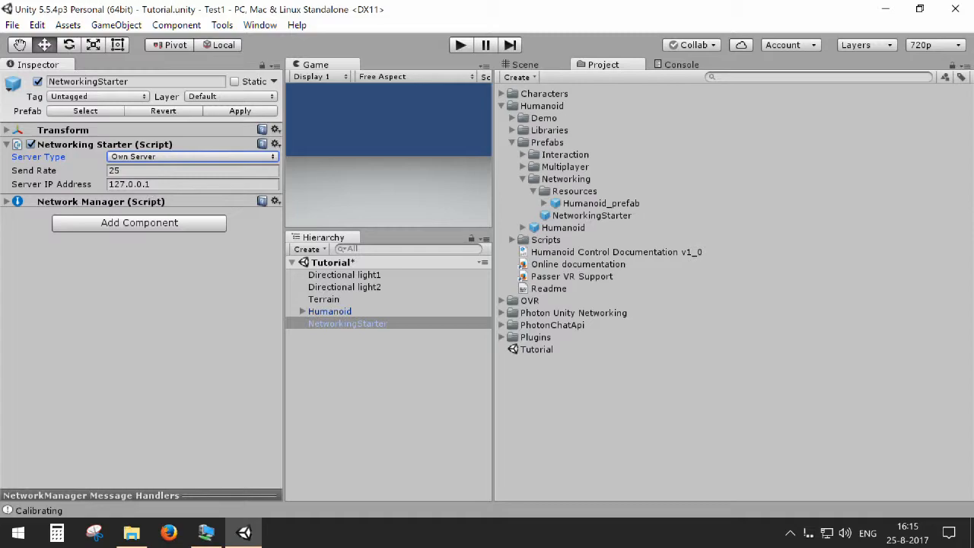
Replace the 127.0.0.1 Server IP Address with 192.168.77.83
left_click(192, 184)
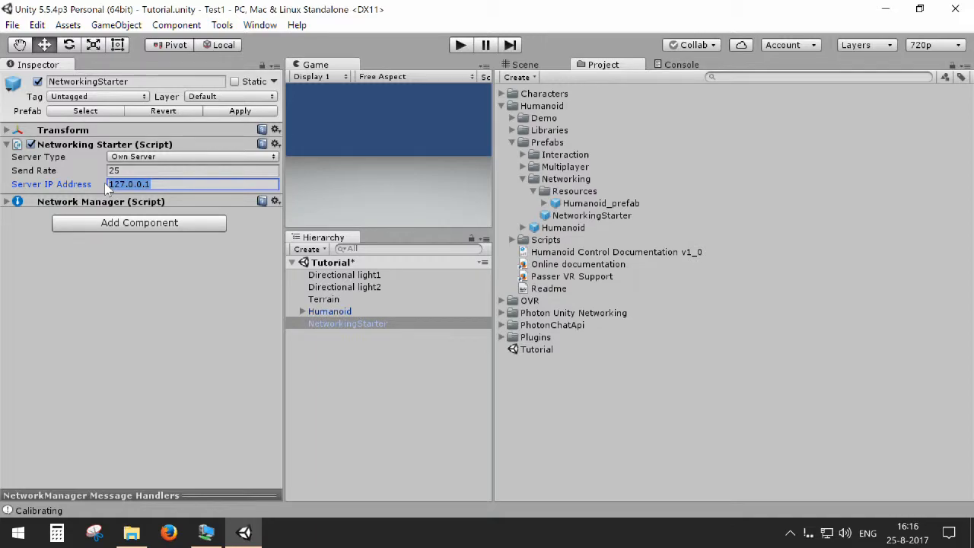
type("19")
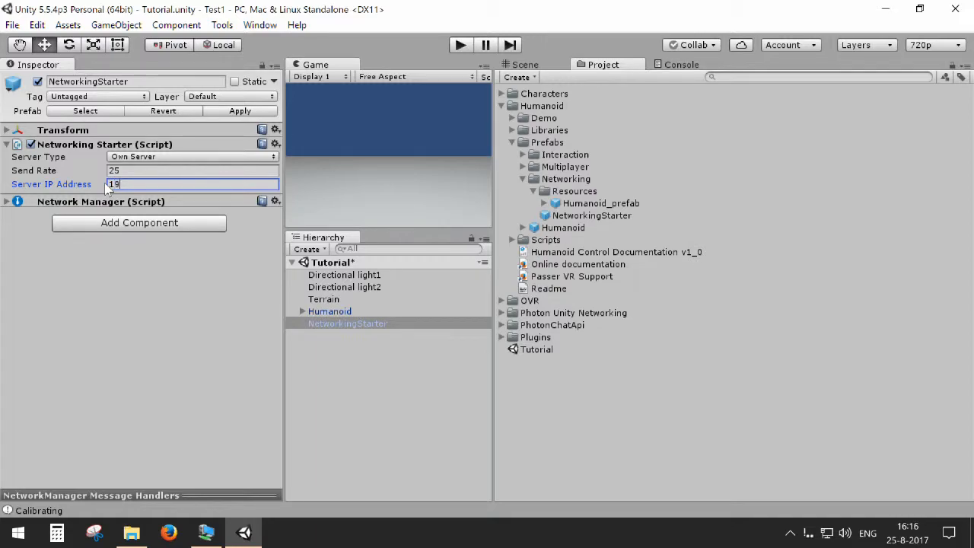
type("92.168.77.8")
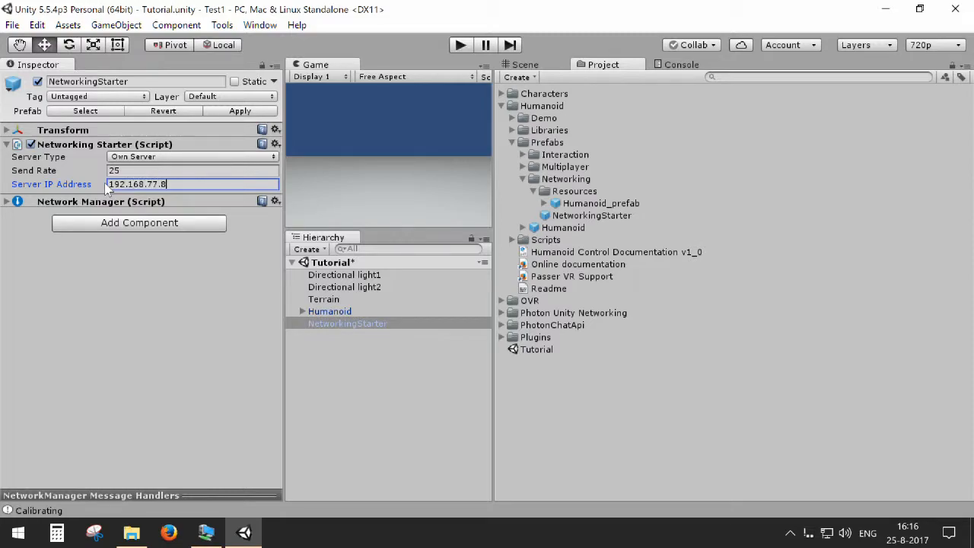
type("3")
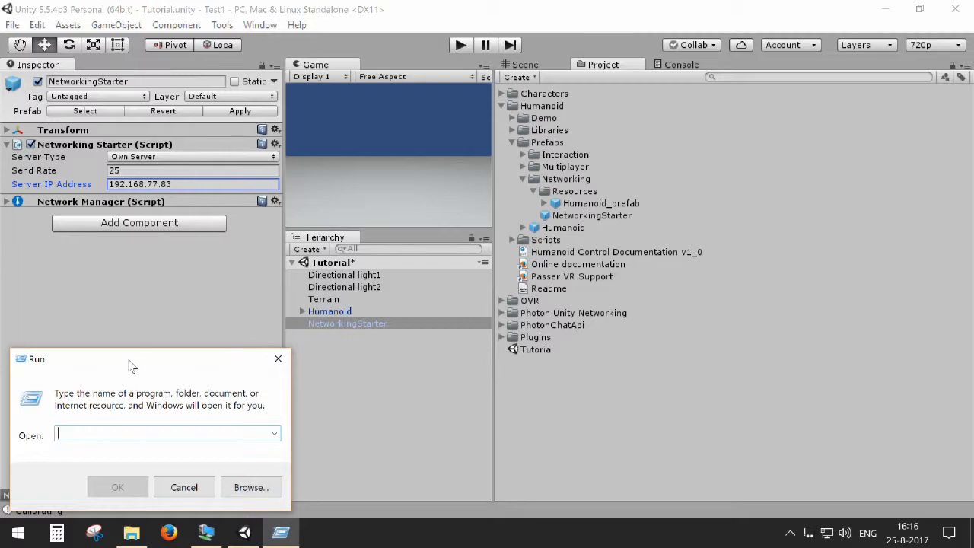
Launch Command Prompt from the Run dialog to read the machine's IPv4 address
type("cmd")
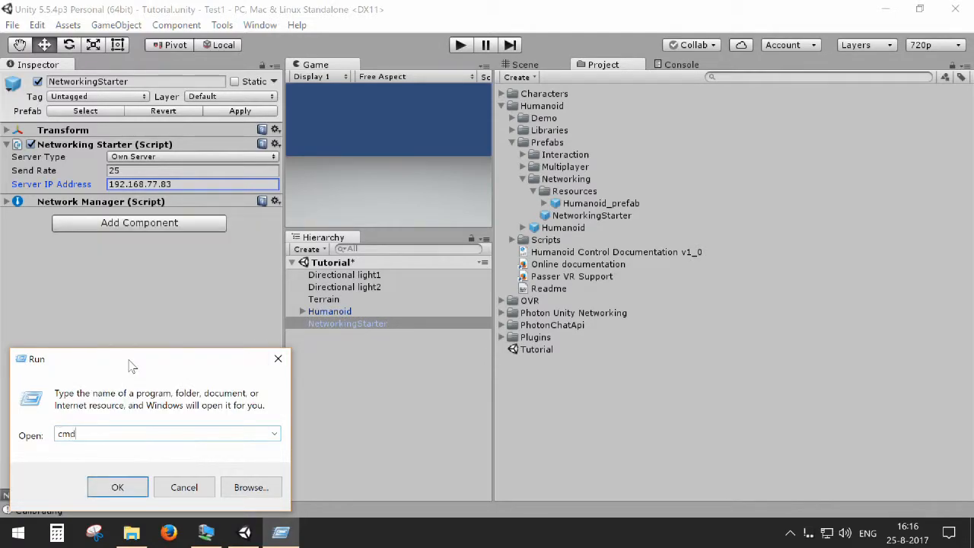
left_click(117, 487)
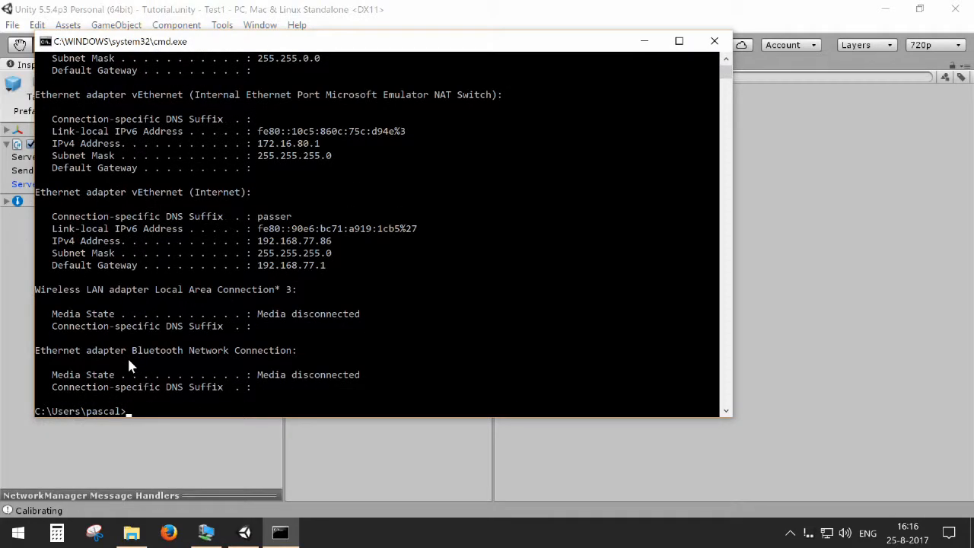
mouse_move(259, 128)
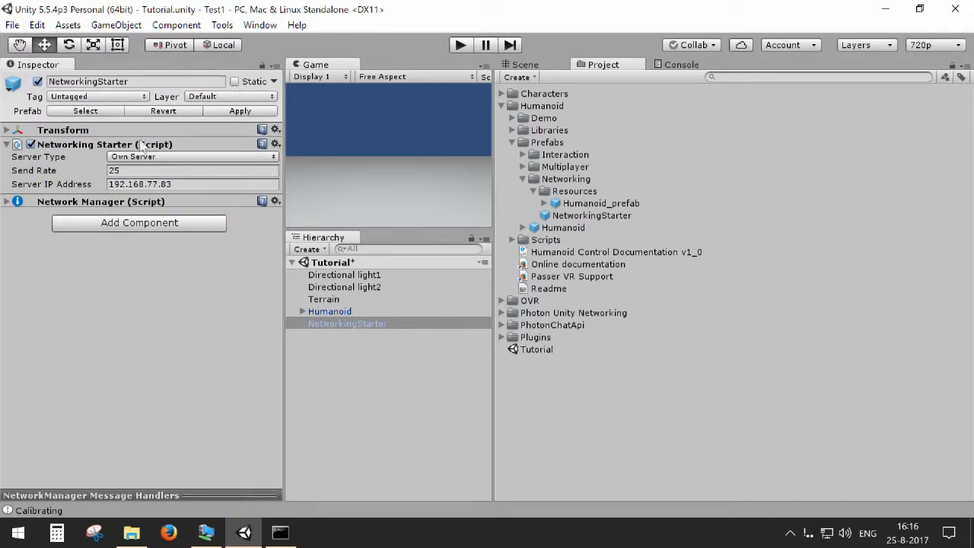
Correct the Server IP Address to 192.168.77.86 and return to the Scene view
left_click(191, 183)
type("6")
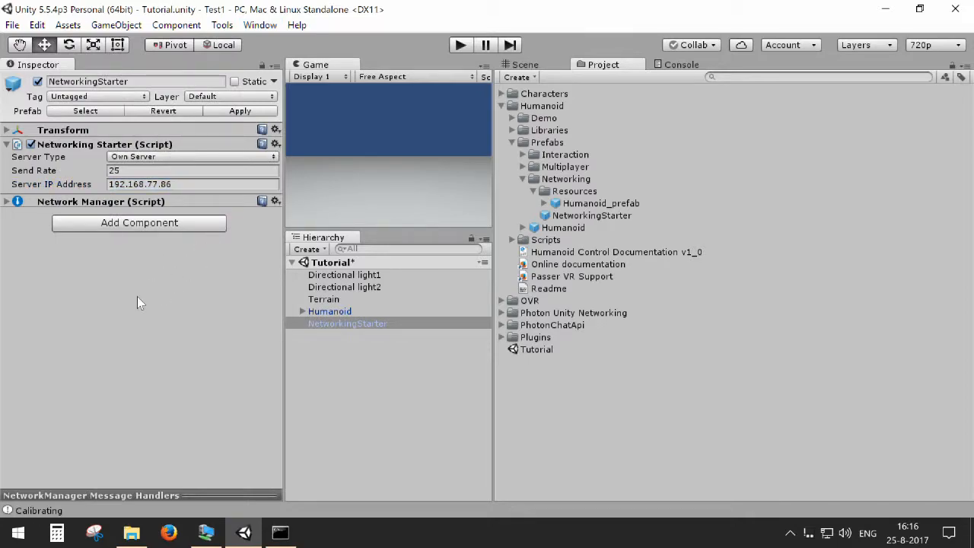
left_click(524, 64)
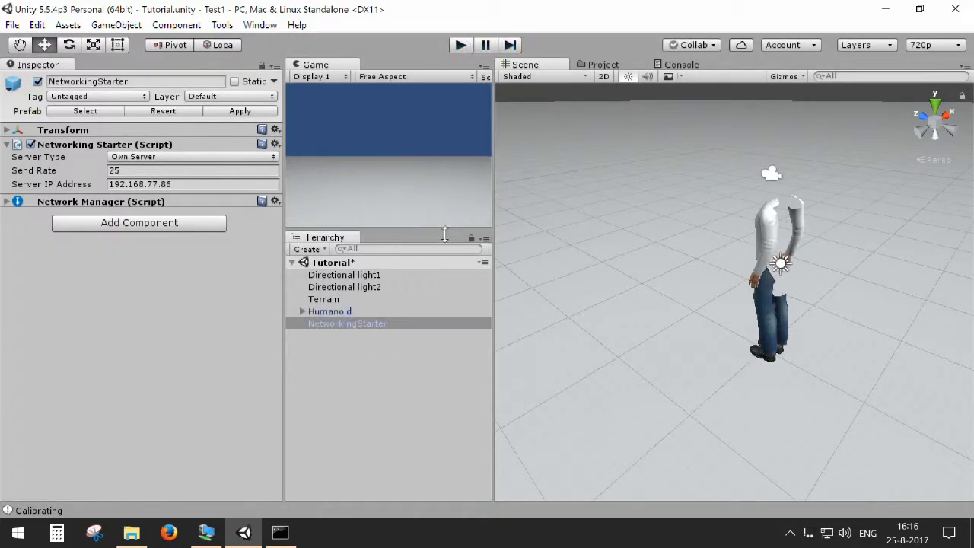
Build the standalone player as Tutorial.exe, overwriting the existing build, then close Build Settings
left_click(12, 25)
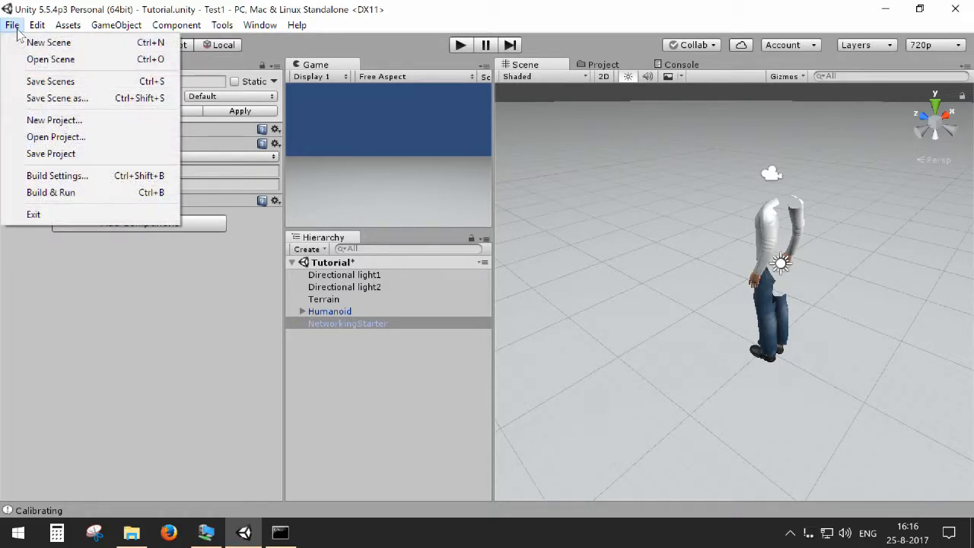
left_click(58, 175)
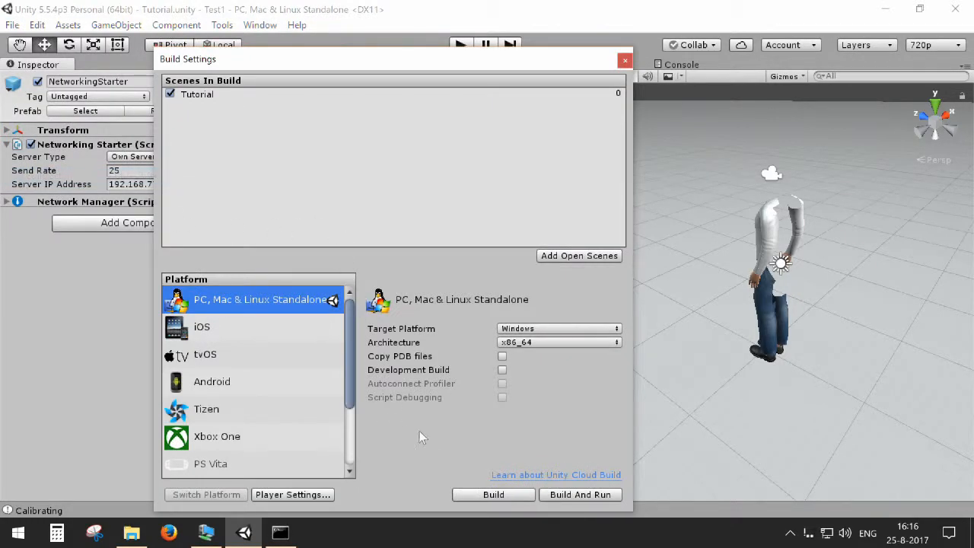
left_click(493, 493)
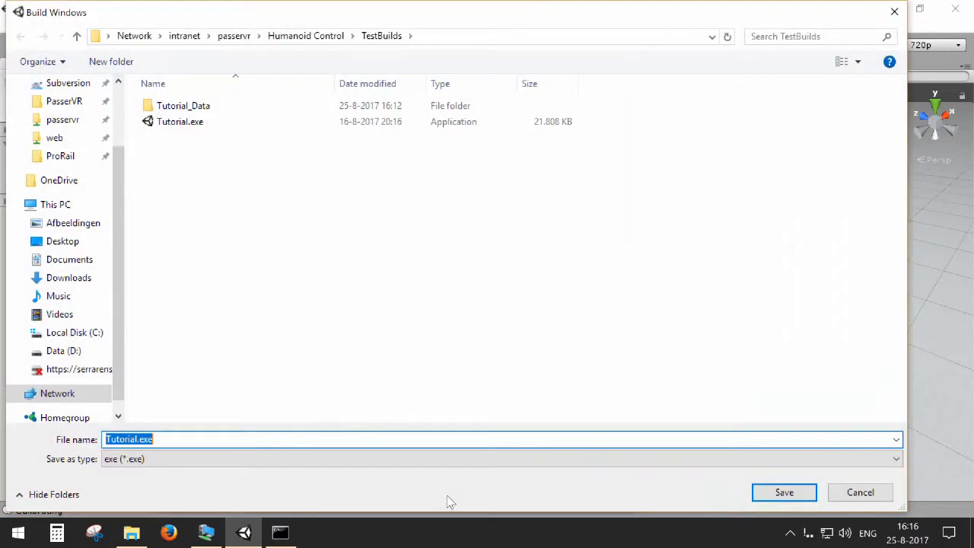
left_click(783, 492)
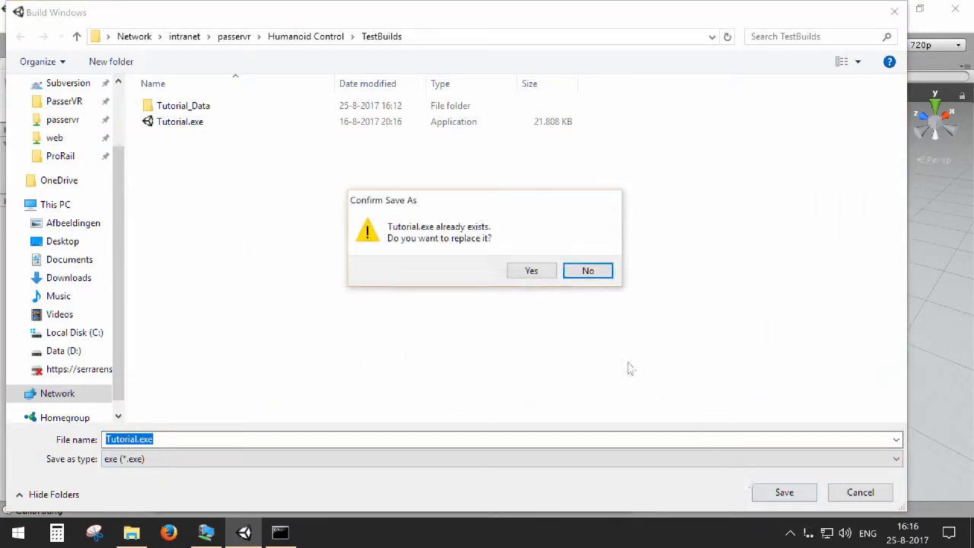
left_click(531, 271)
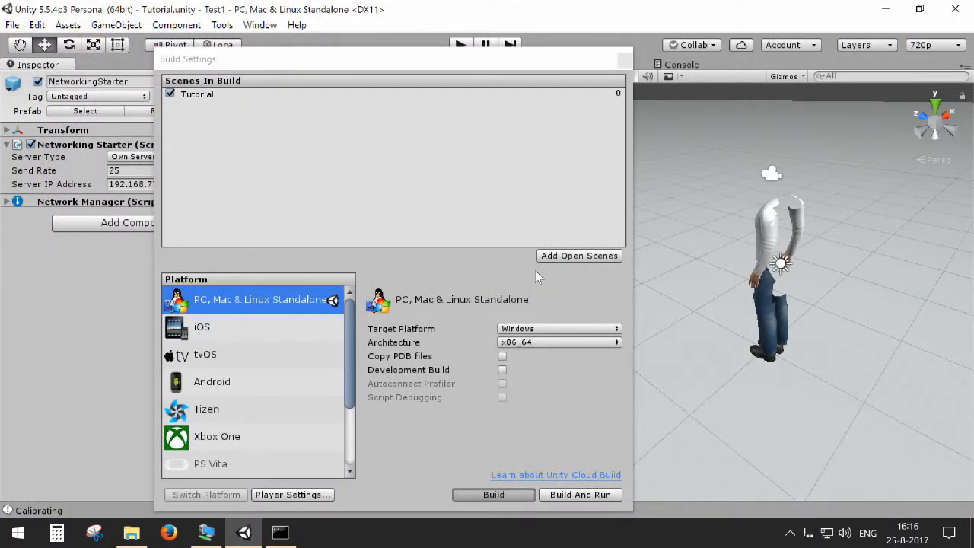
left_click(493, 493)
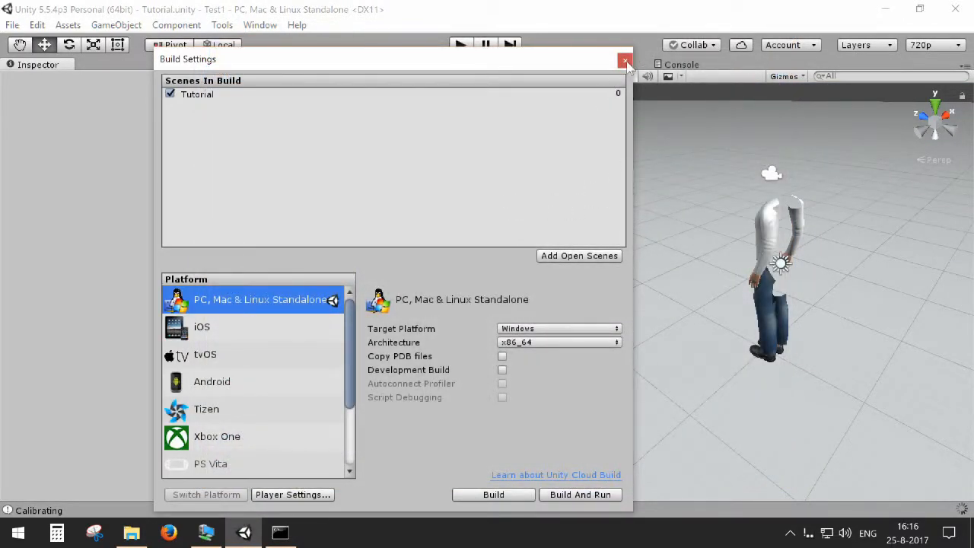
left_click(624, 61)
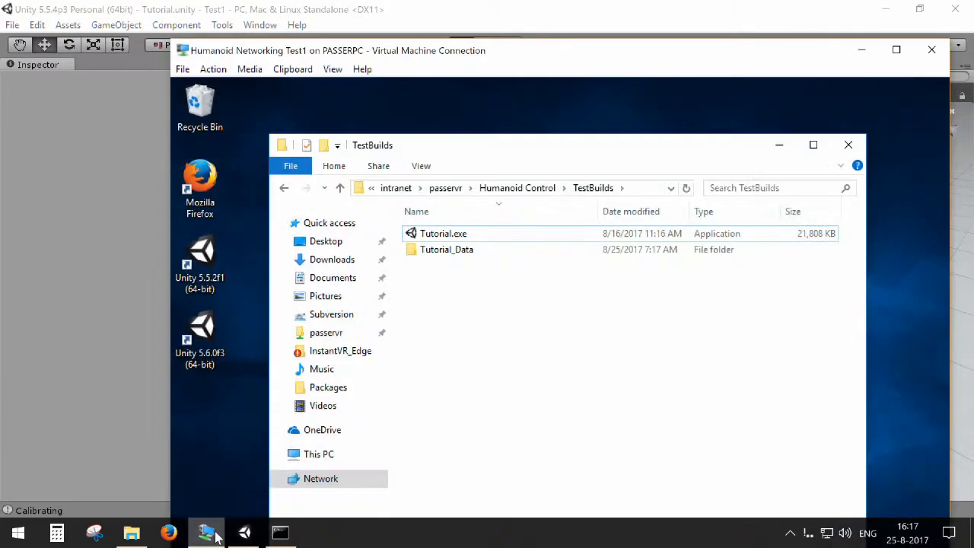
Run Tutorial.exe from the VM's TestBuilds folder and start it with Play! in the configuration dialog
left_click(443, 234)
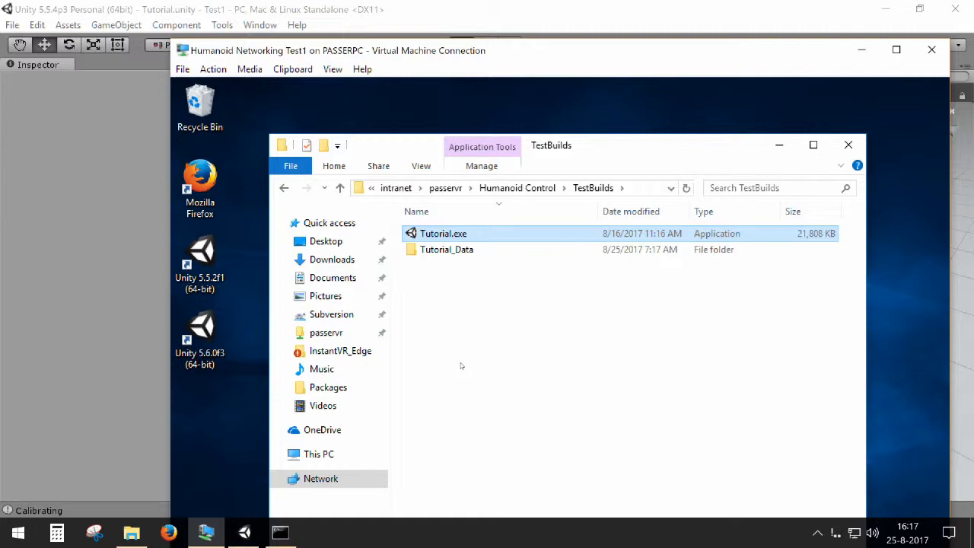
double_click(444, 234)
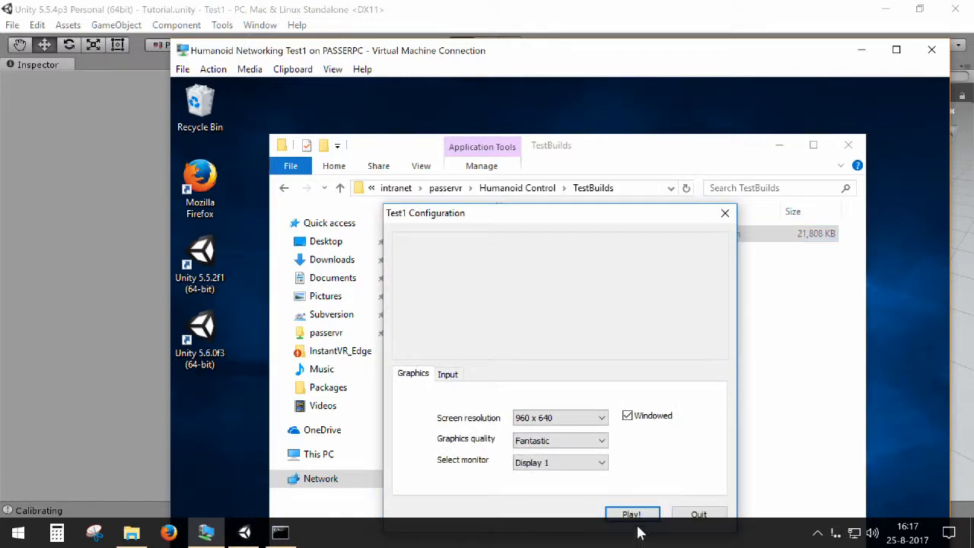
left_click(631, 514)
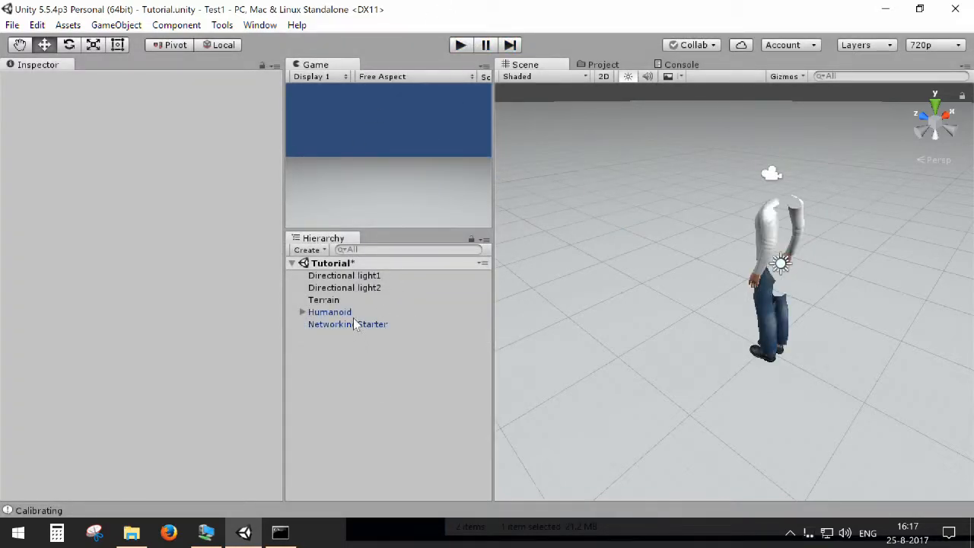
left_click(329, 310)
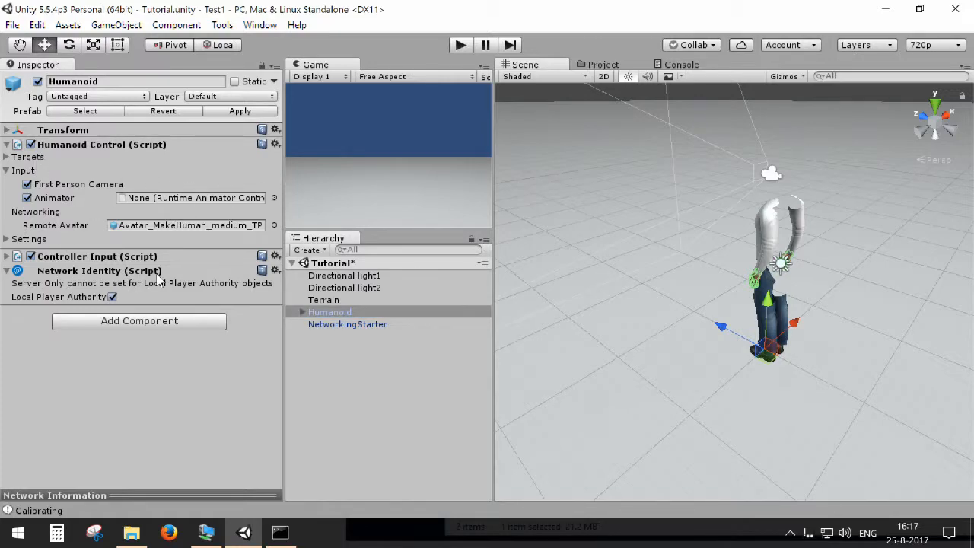
left_click(347, 323)
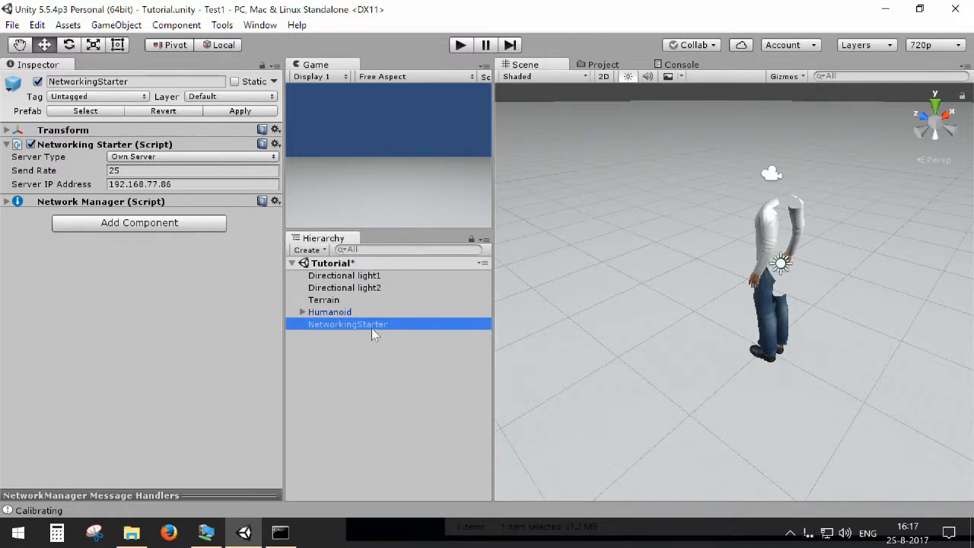
left_click(328, 310)
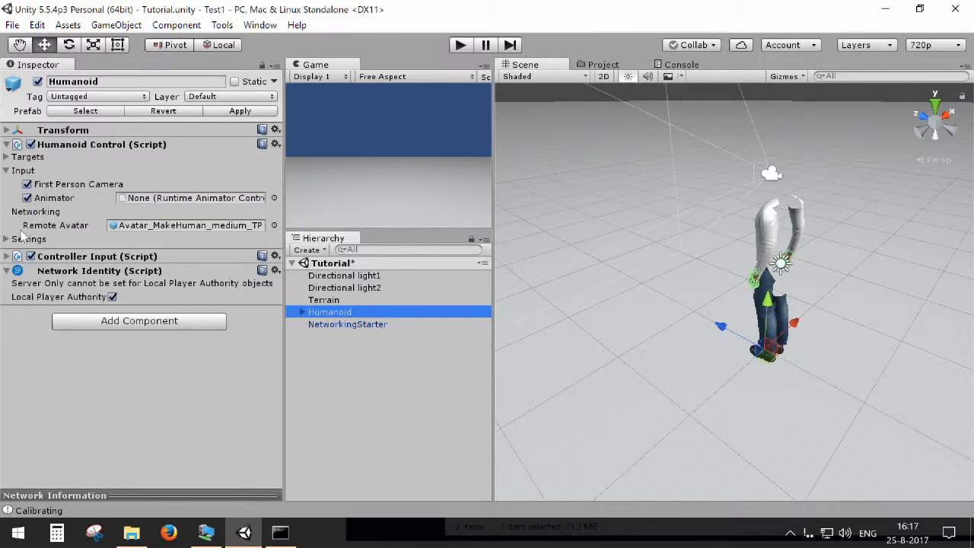